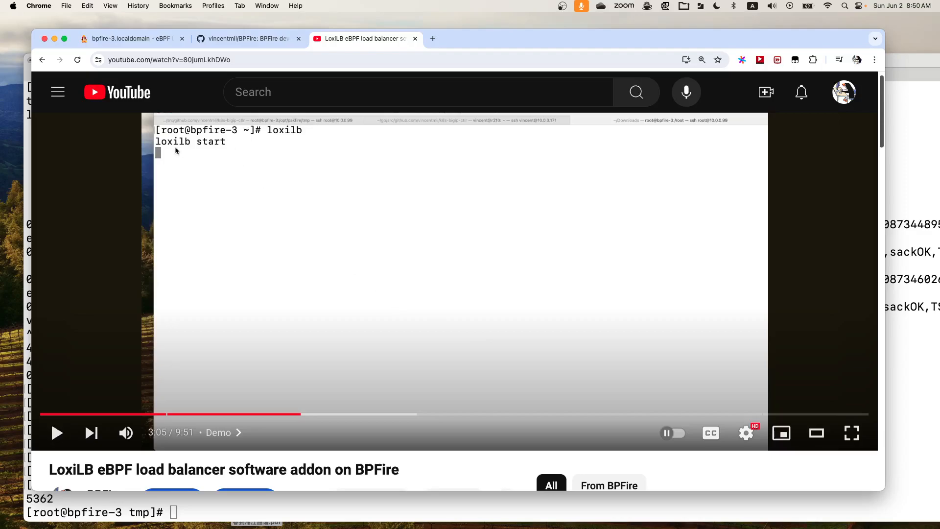
mouse_move(227, 177)
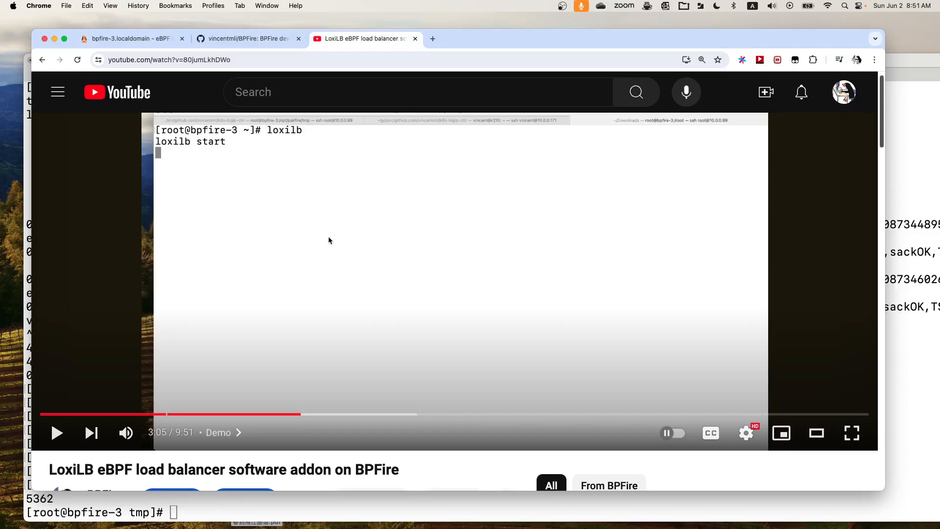
mouse_move(418, 255)
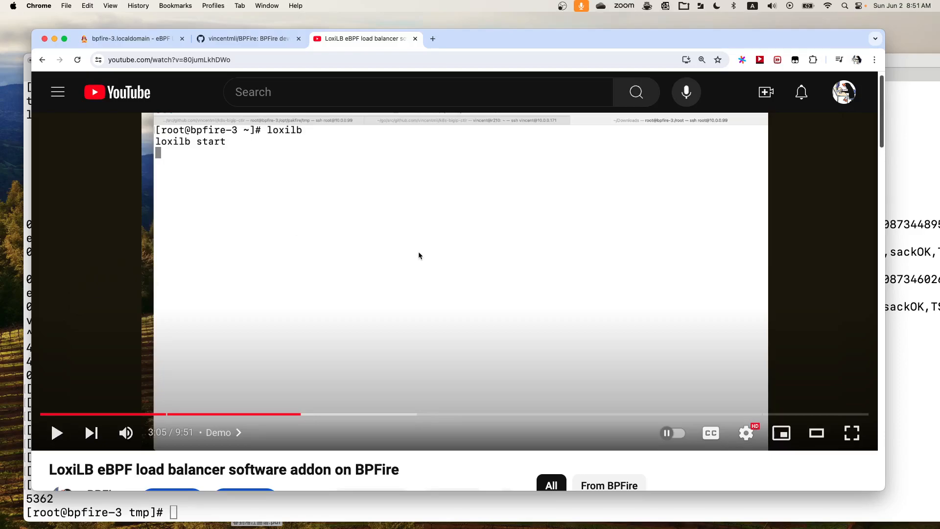
mouse_move(349, 363)
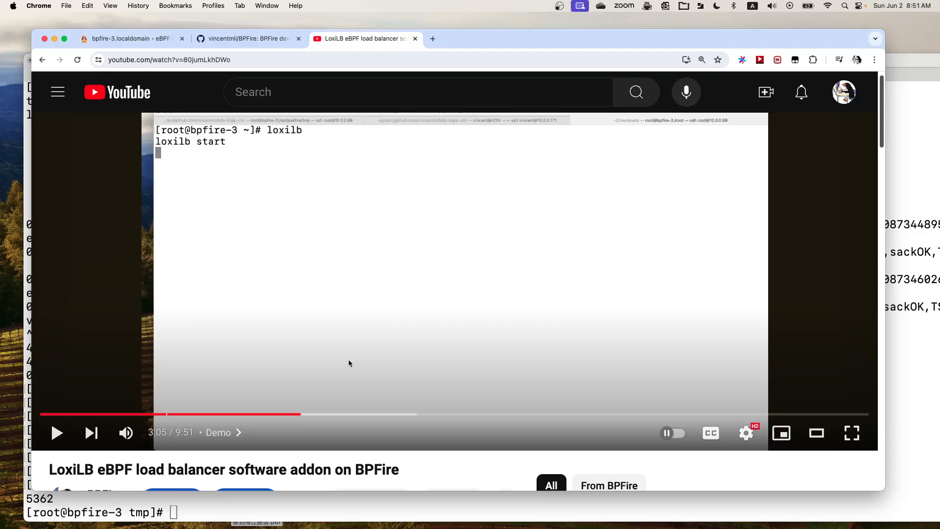
mouse_move(374, 501)
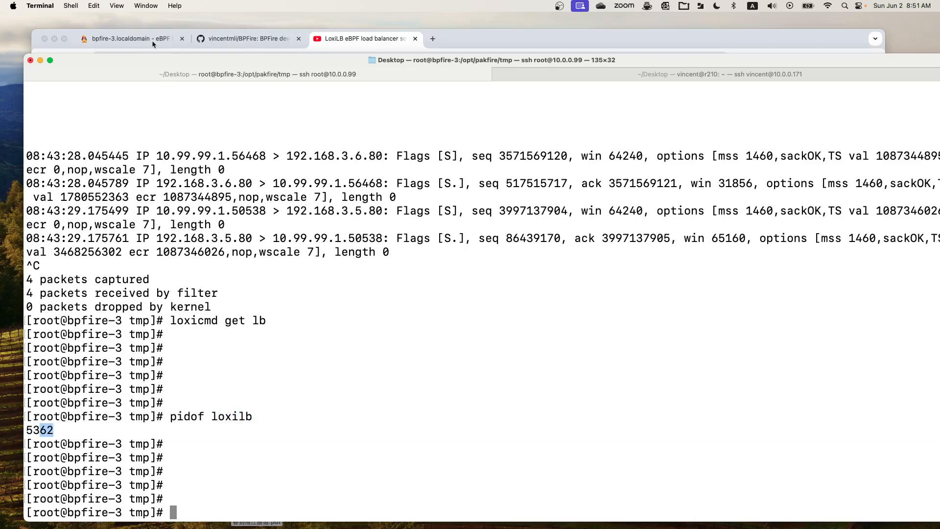
Uncheck Enable Load Balancer on the LoxiLB page and save the disabled setting.
click(127, 38)
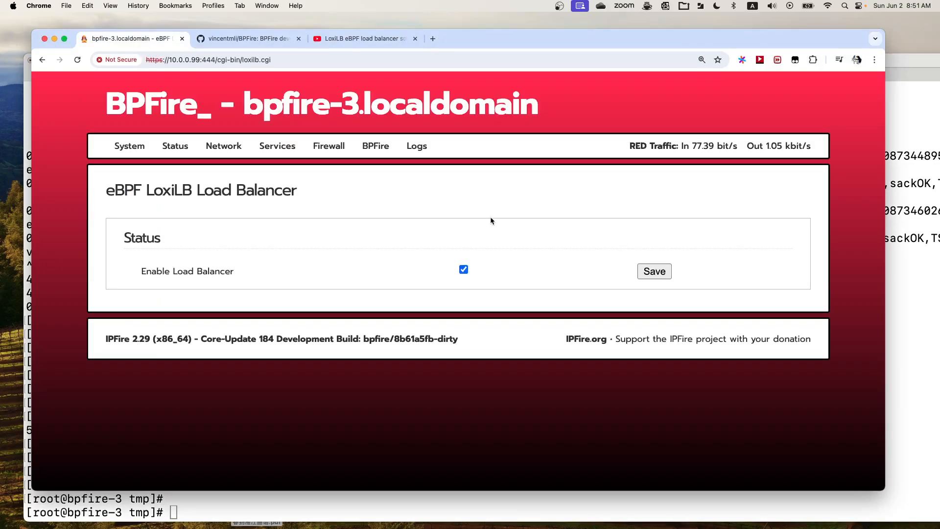
mouse_move(434, 221)
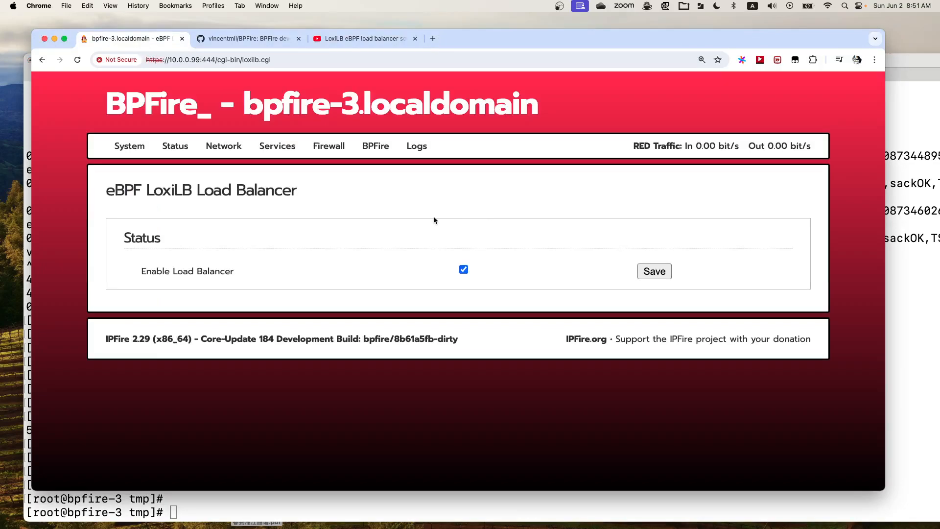
mouse_move(397, 229)
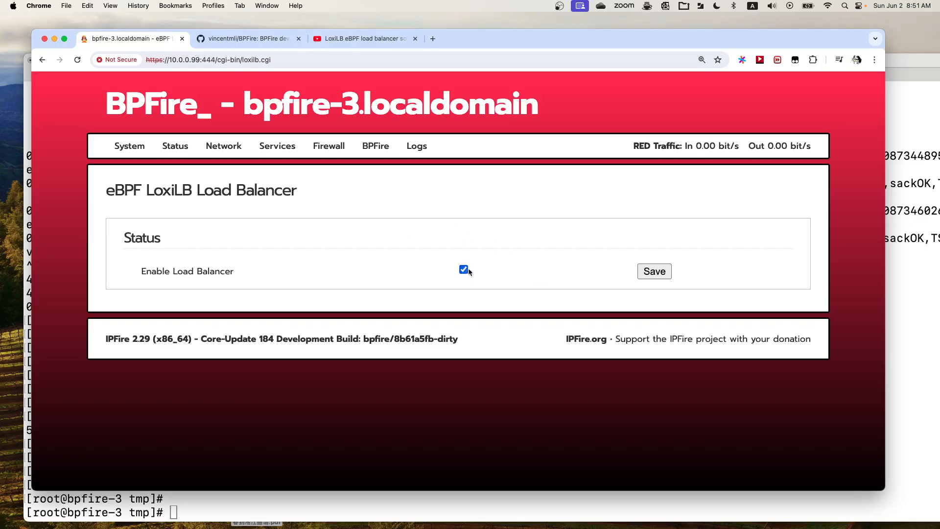
click(463, 269)
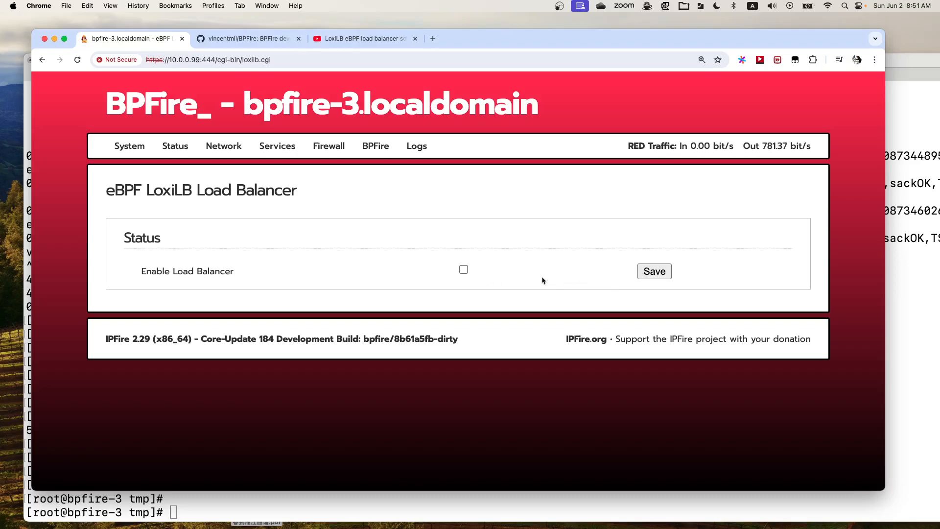
click(653, 271)
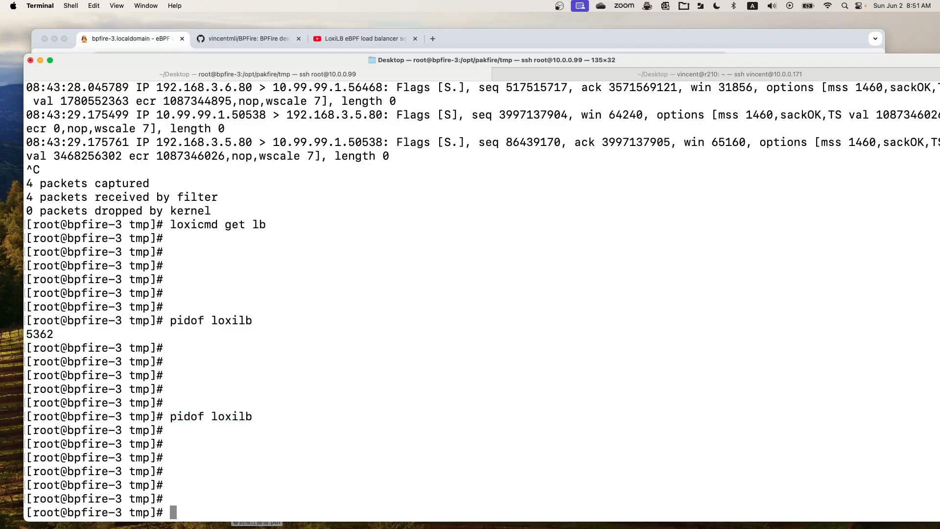
Run 'loxicmd get lb' to see the connection refused error, then return to Chrome.
text(loxicmd get)
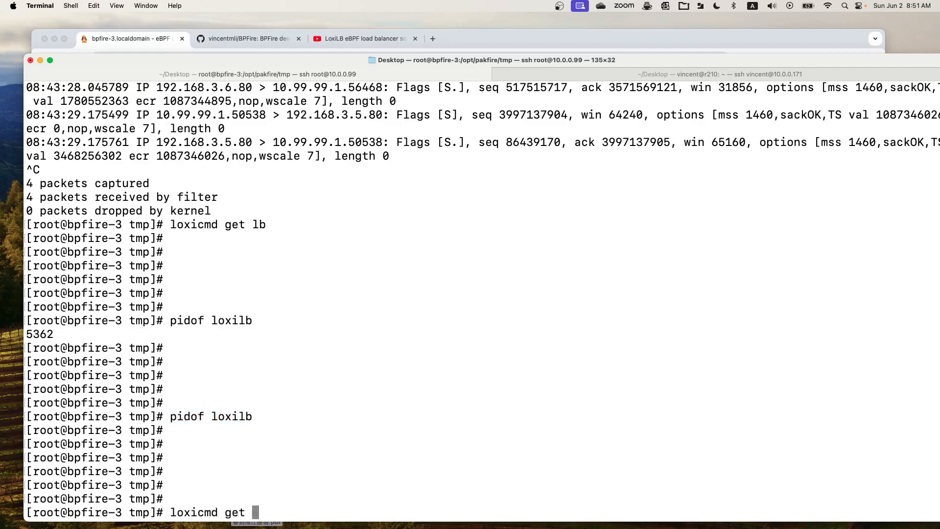
text(lb)
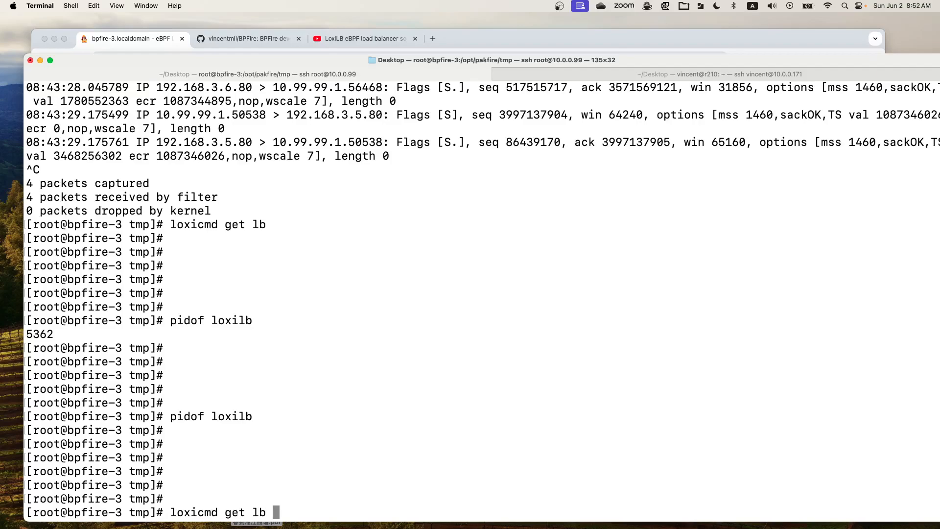
key(Return)
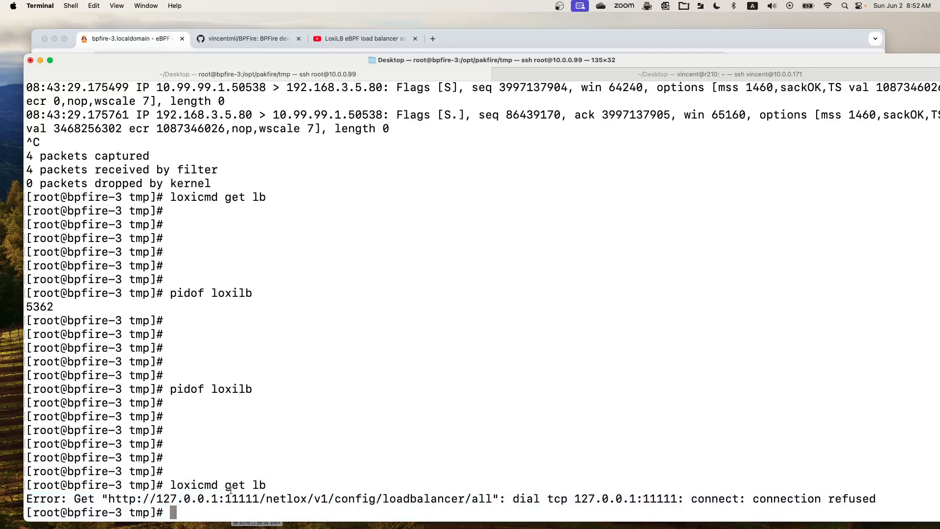
double_click(231, 388)
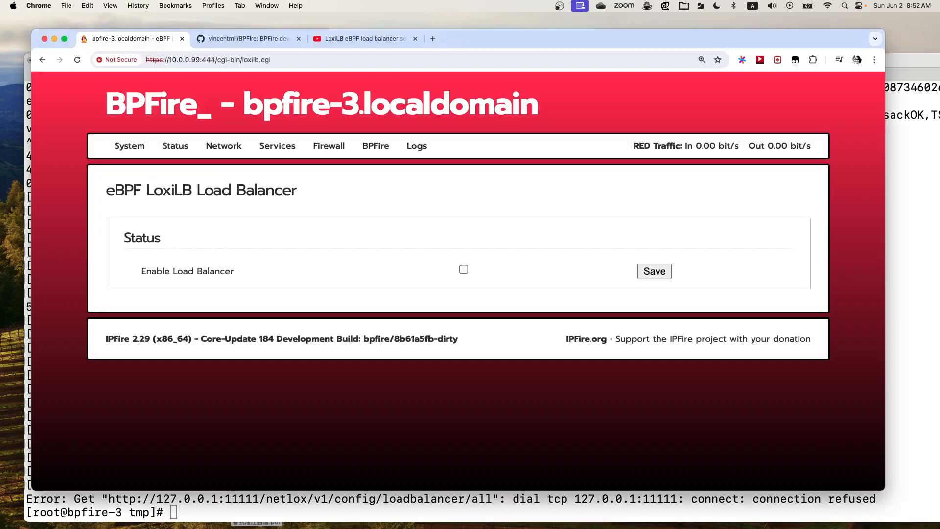
Check Enable Load Balancer again and save the re-enabled setting.
click(463, 270)
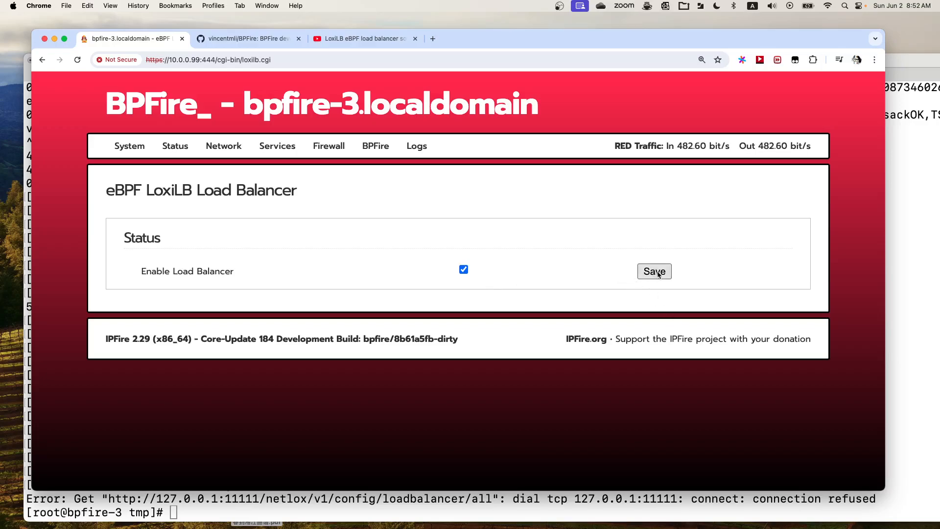
click(654, 271)
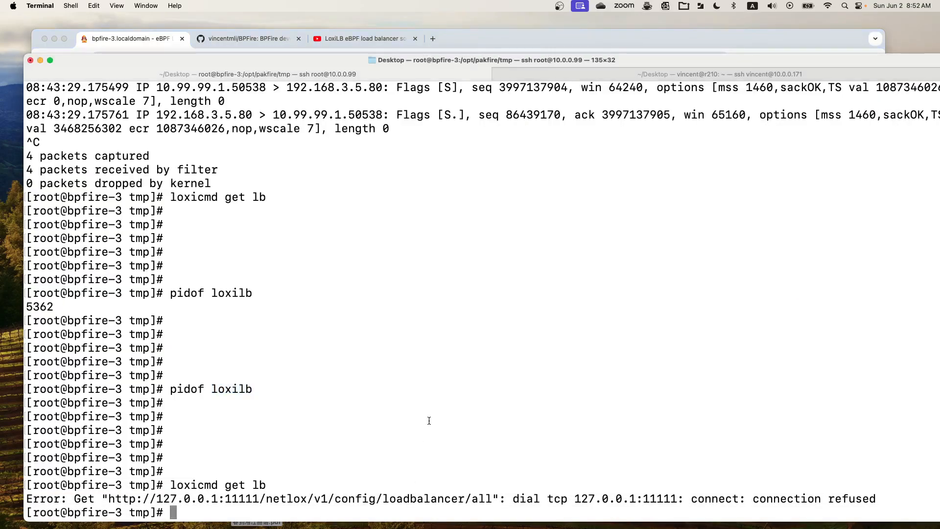
Run 'pidof loxilb' and follow /var/log/loxilb.log to see the new process.
text(pidof loxilb)
text(tail)
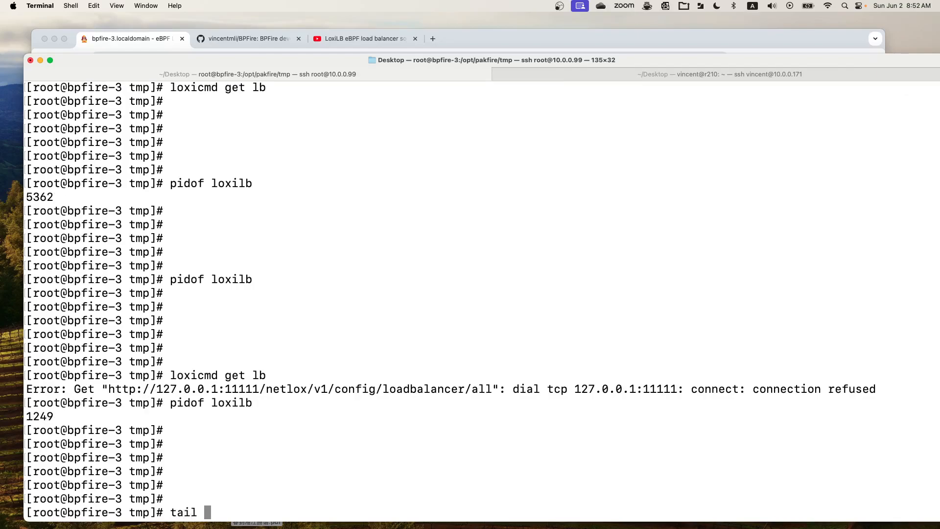
text(-f /var/log/)
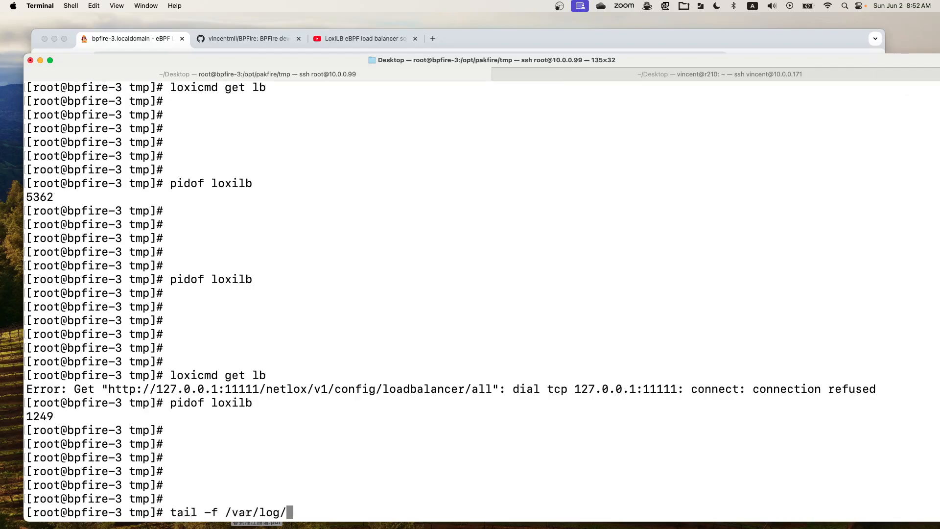
text(loxilb.)
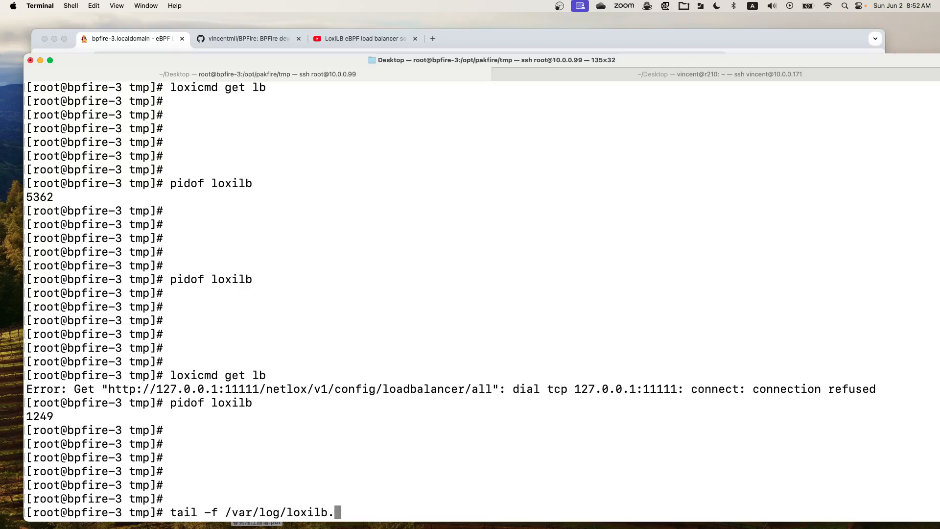
key(Return)
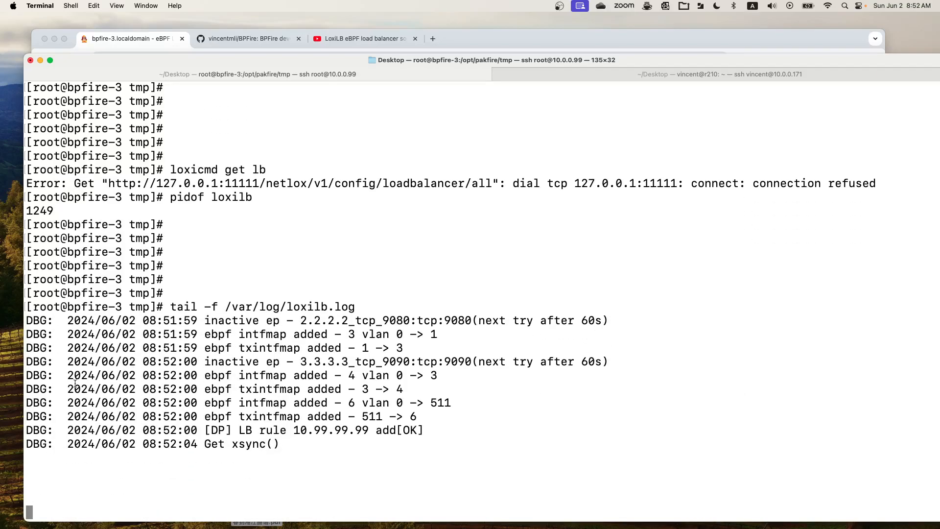
Highlight the log lines showing the 10.99.99.99 rule added OK and stop following.
drag(203, 361, 420, 445)
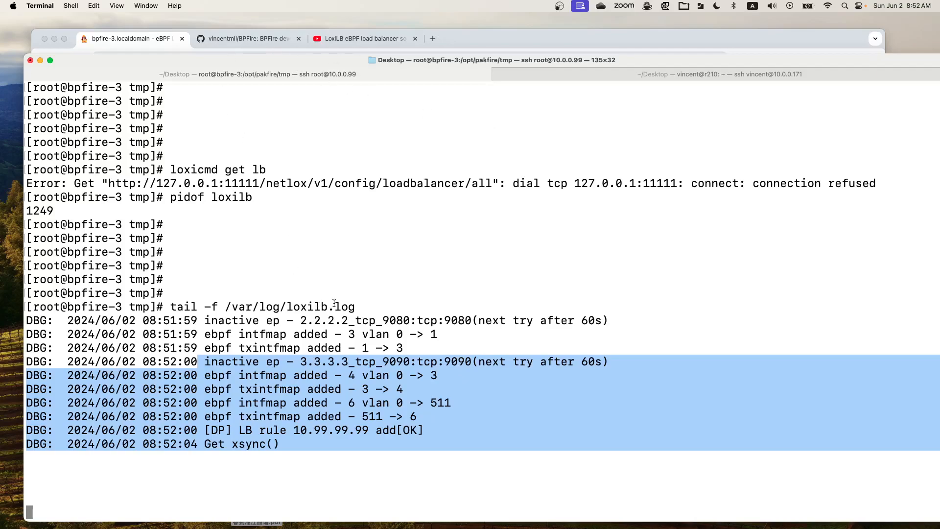
key(ctrl+c)
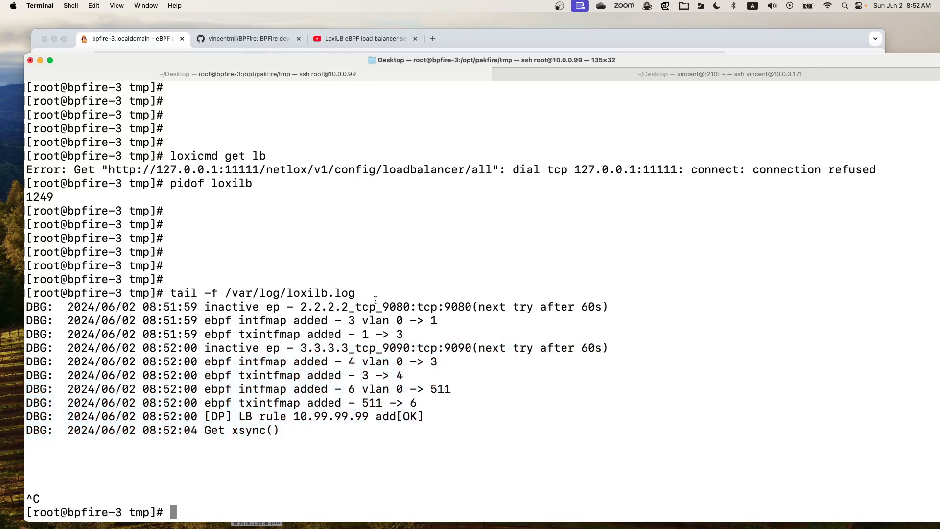
text(lox)
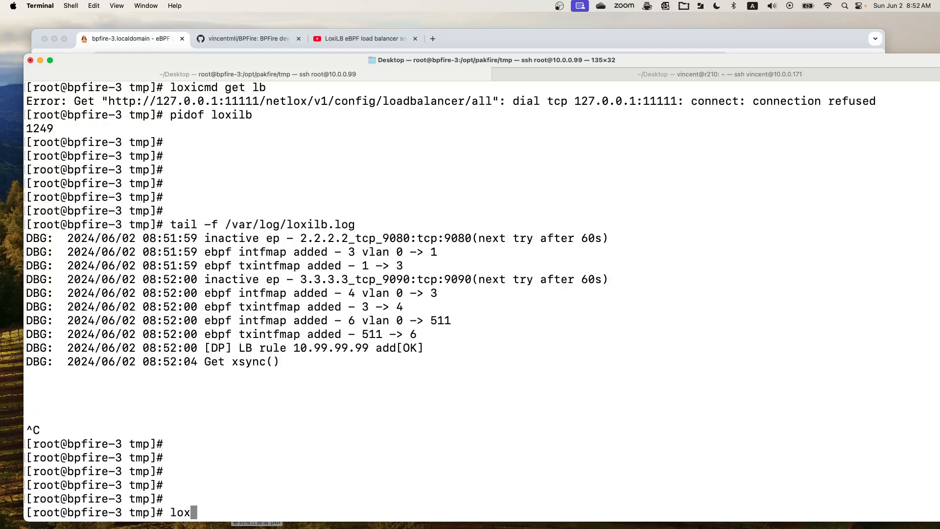
Run 'loxicmd get lb' to list the current 10.99.99.99 port 80 rule.
text(icmd g)
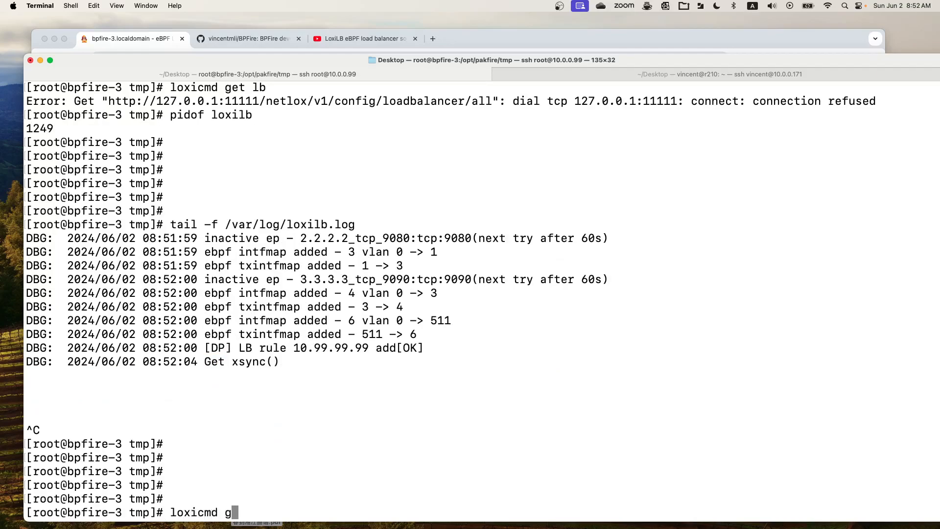
key(Return)
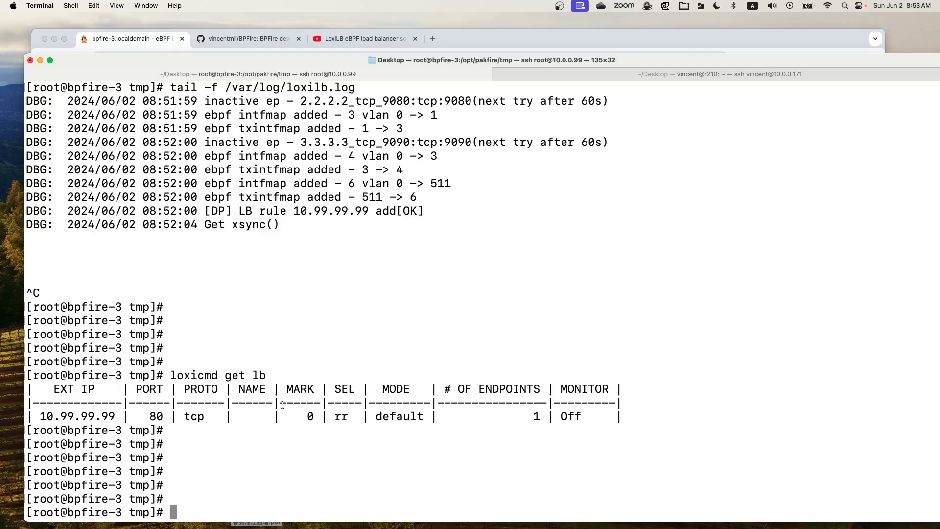
Enter 'loxicmd delete lb 10.99.99.99 --tcp=80' to remove the rule.
text(loxicmd)
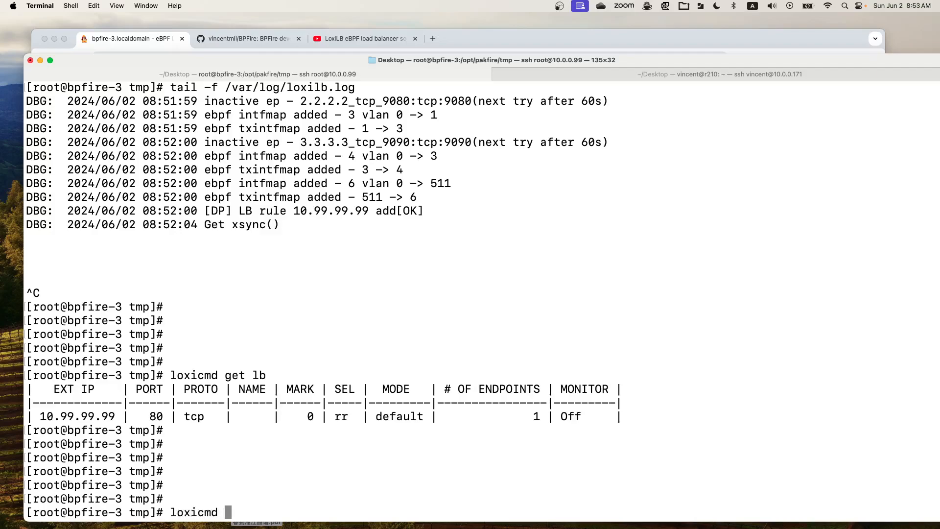
text(delete lb)
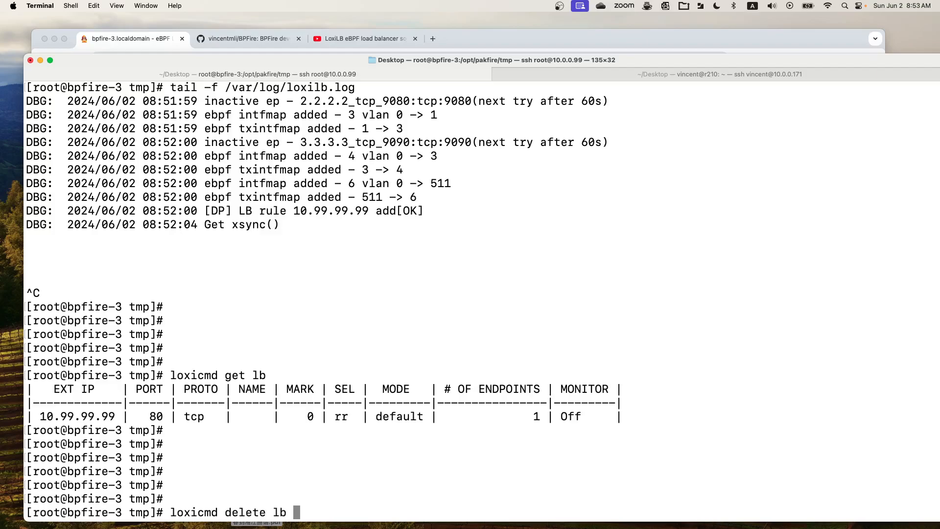
text(10.99.)
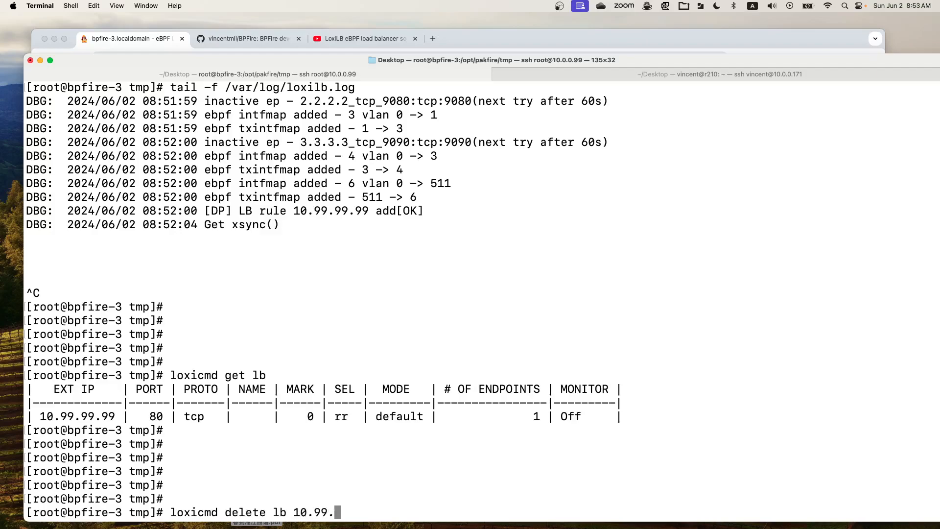
text(99.99)
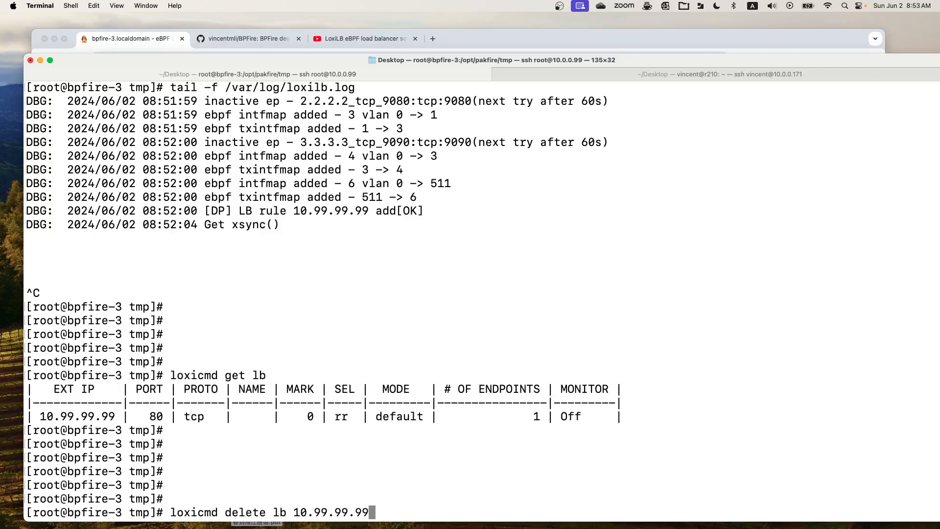
text(-)
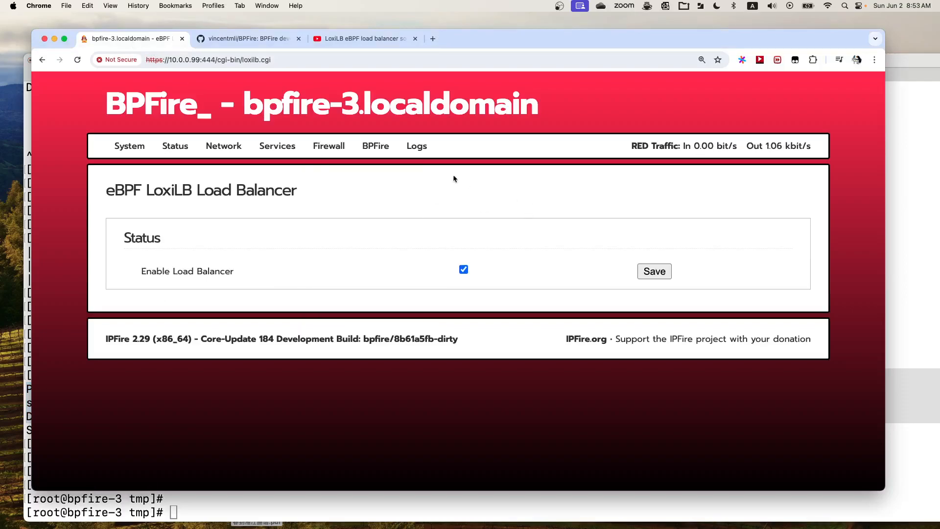
Choose LoxiLB Load Balancer Configuration from the BPFire menu.
click(374, 146)
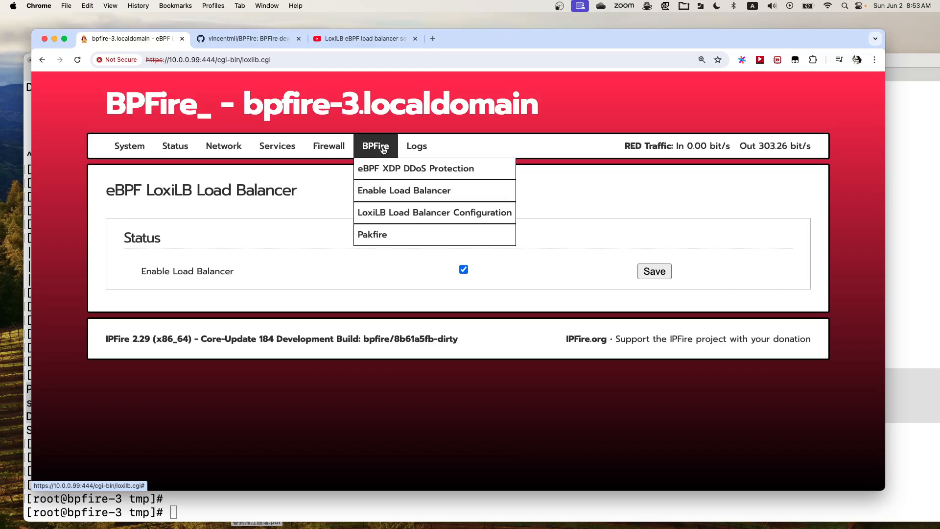
mouse_move(404, 190)
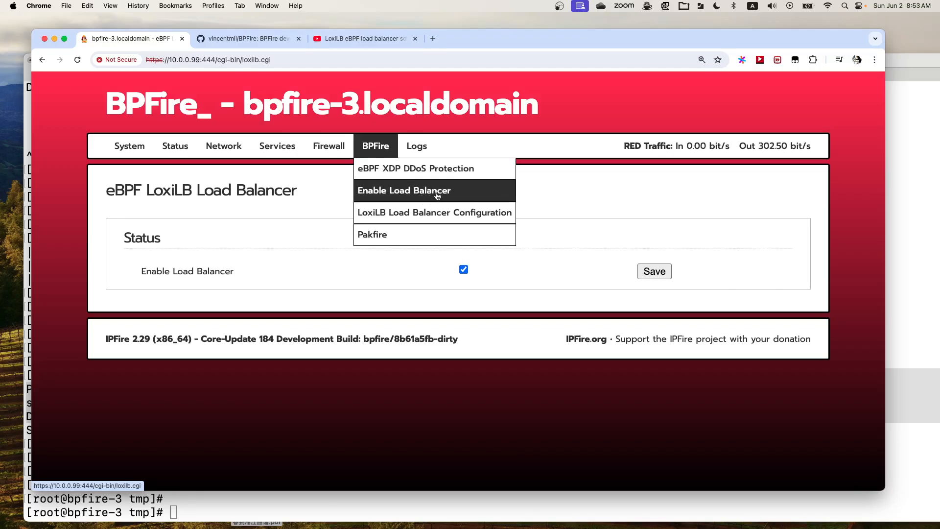
mouse_move(434, 213)
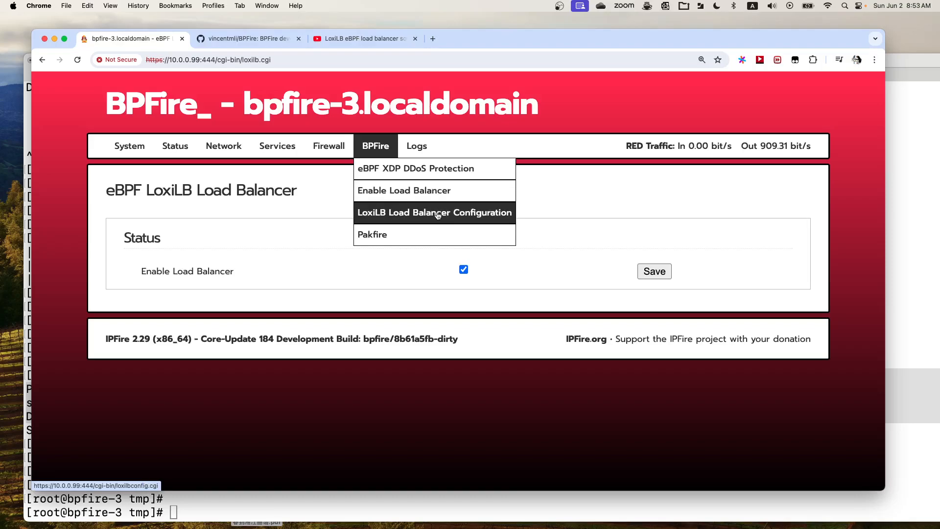
click(434, 213)
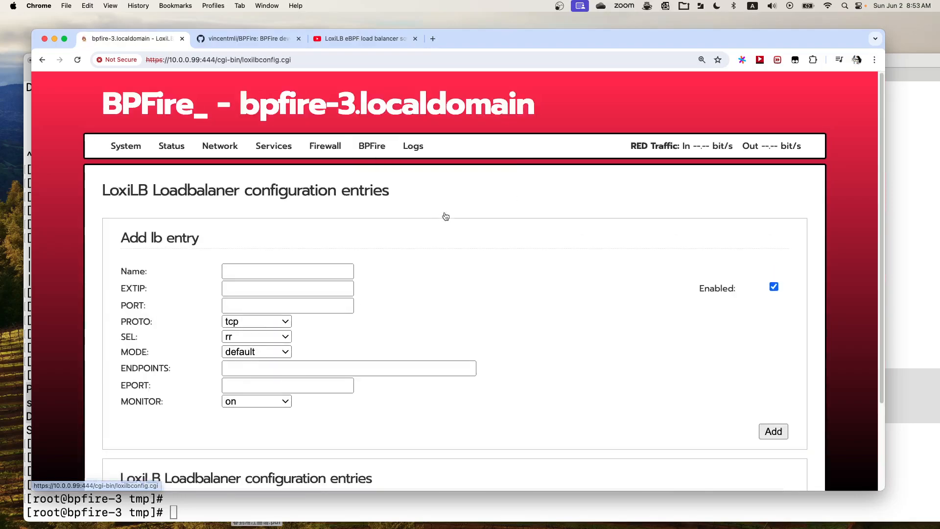
scroll(down, 3)
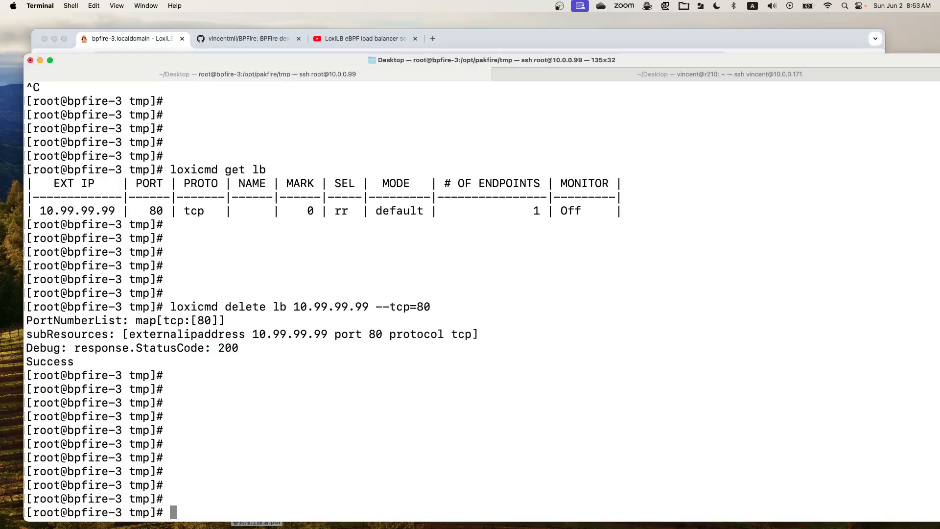
Run 'loxicmd get lb' to confirm no rules remain, then switch to the browser.
text(loxicmd get lb)
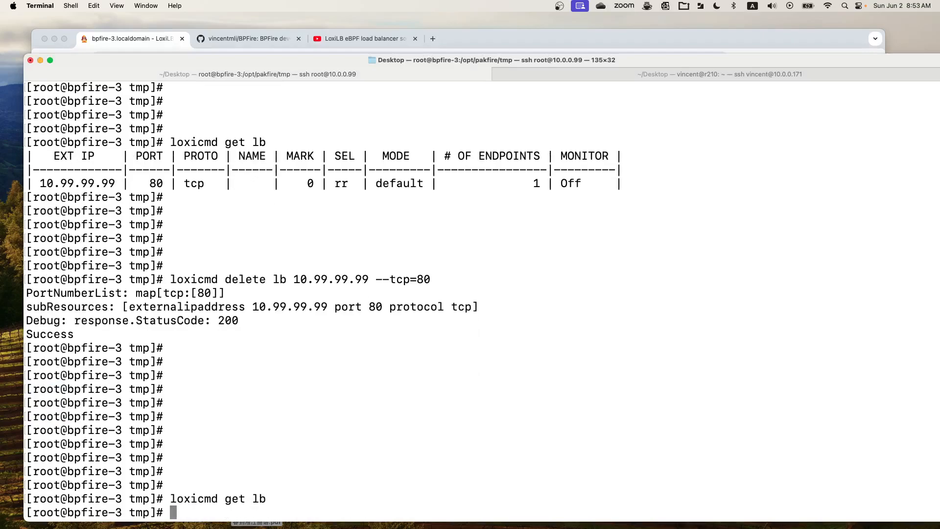
scroll(down, 3)
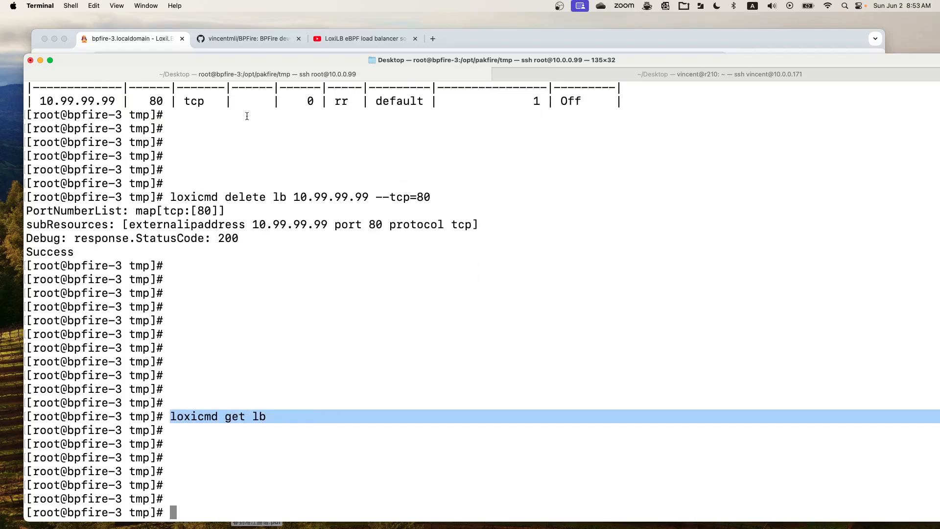
click(126, 38)
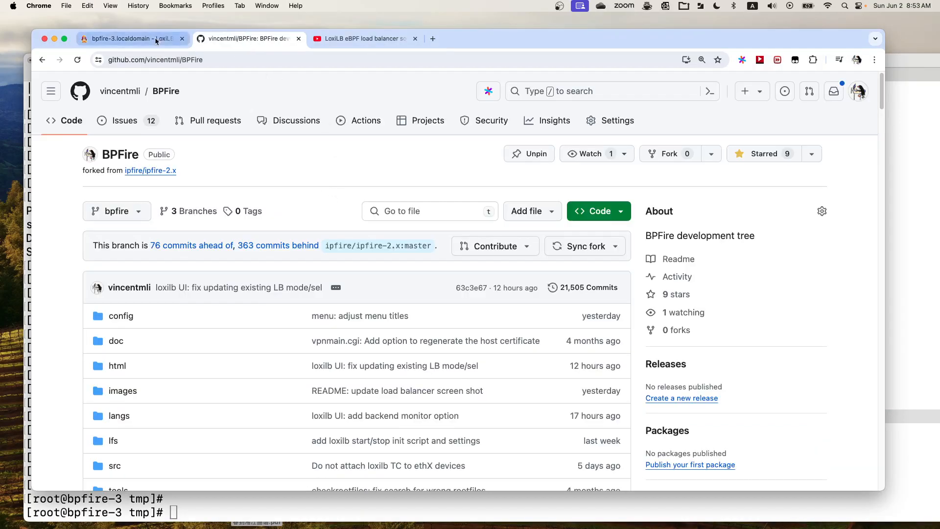
Name the new load balancer entry LB1 on the configuration page.
click(132, 38)
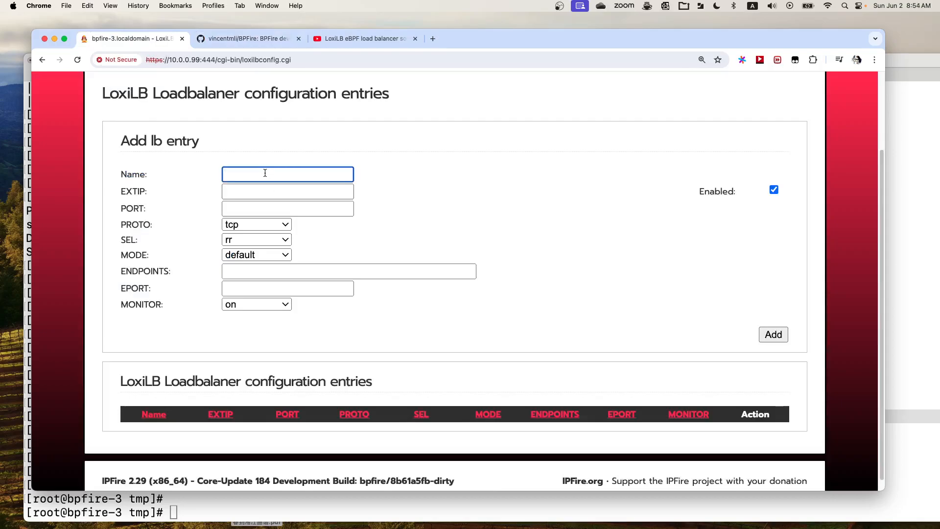
text(10.99.99.99)
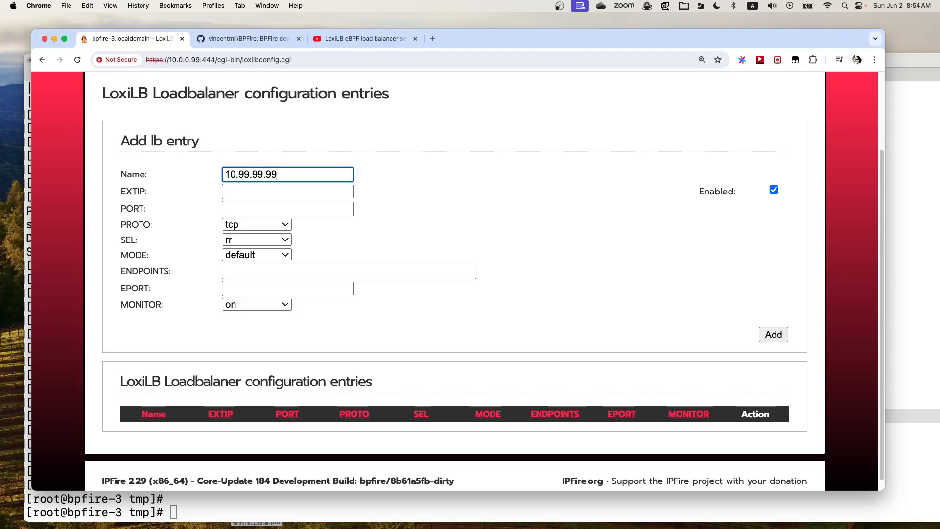
text(L)
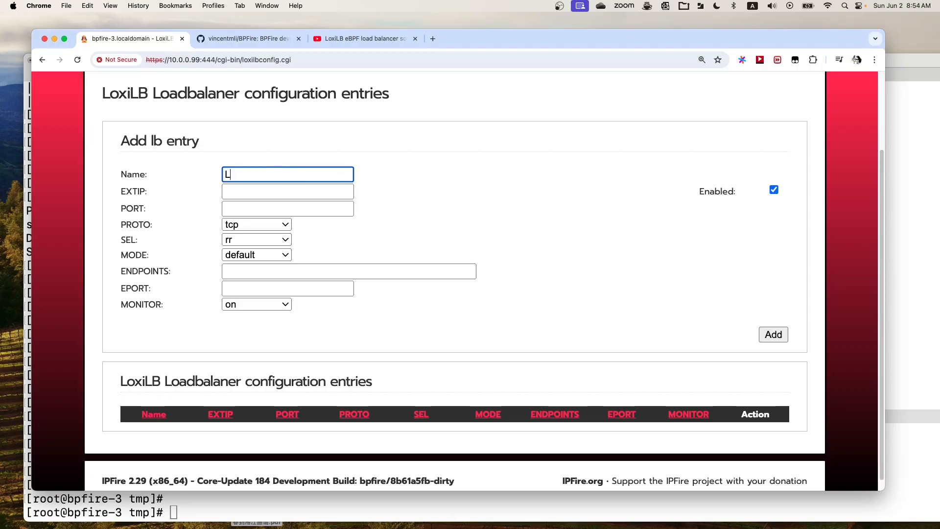
text(B1)
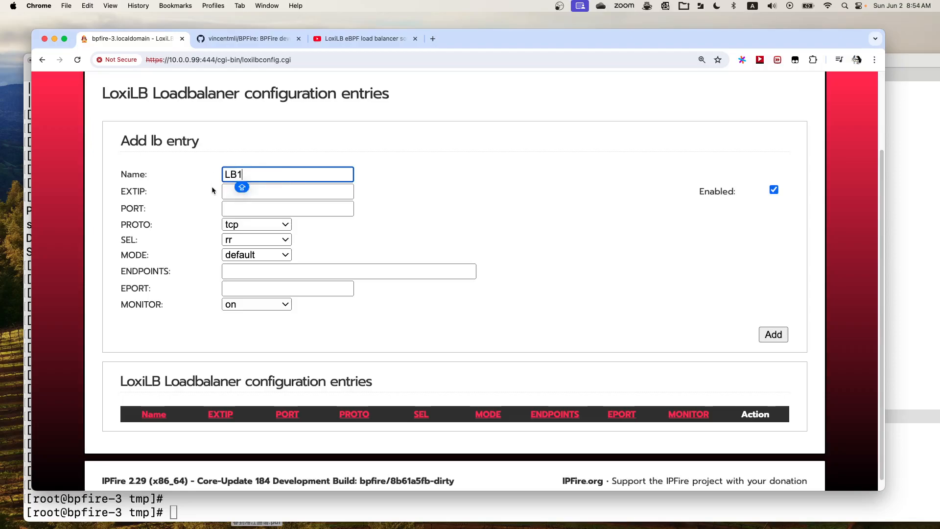
Enter external IP 10.99.99.99 and port 80, then review the selection method choices.
click(287, 191)
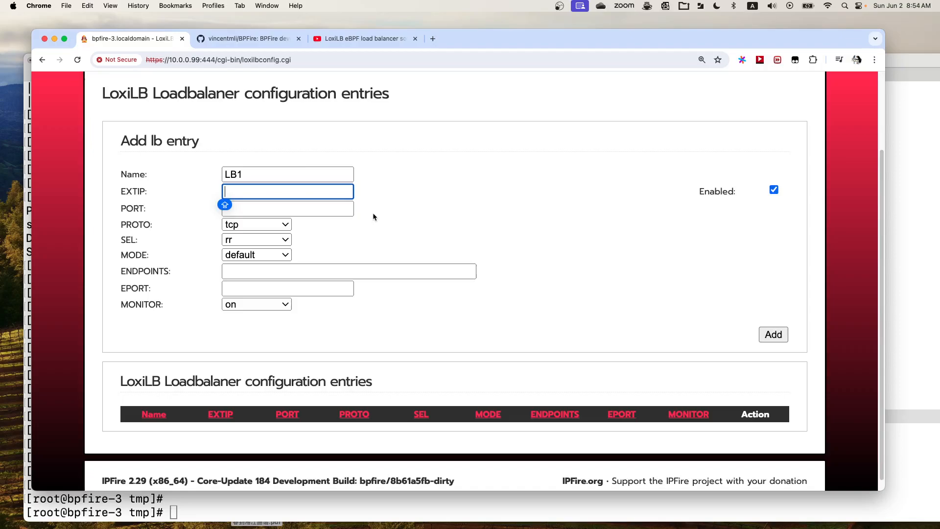
text(10.99.99.99)
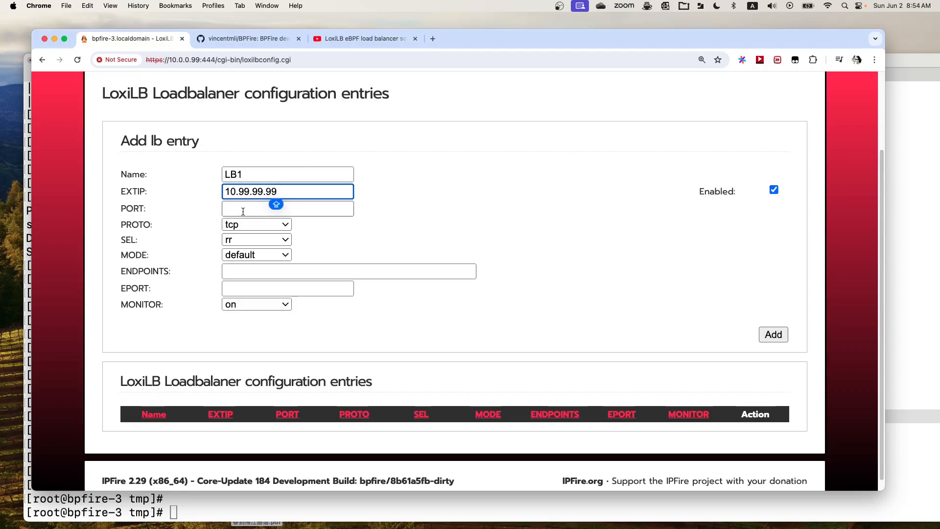
text(80)
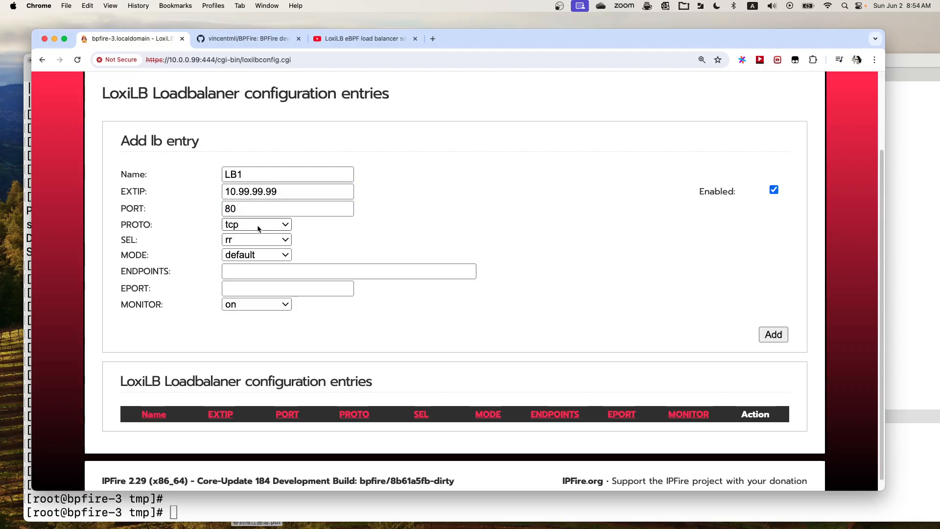
click(256, 238)
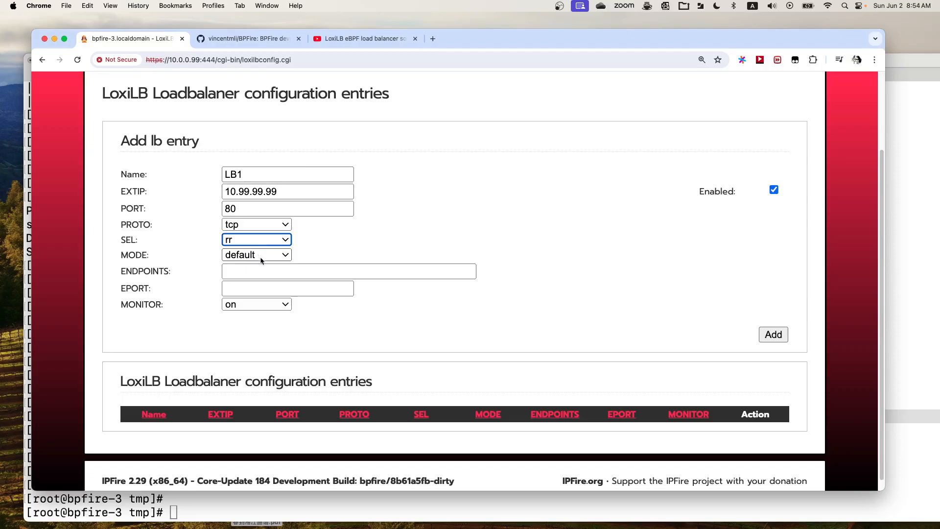
Keep the default forwarding mode and move to the ENDPOINTS field.
click(256, 254)
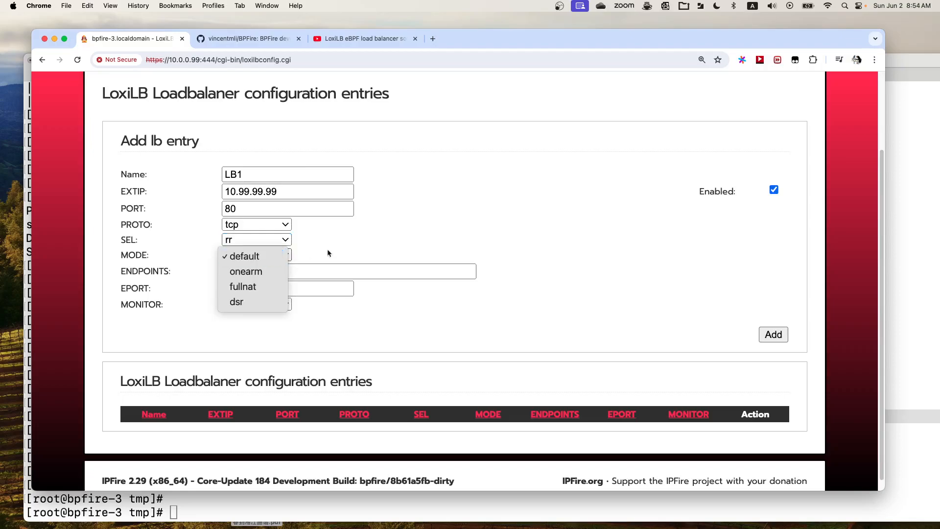
click(244, 256)
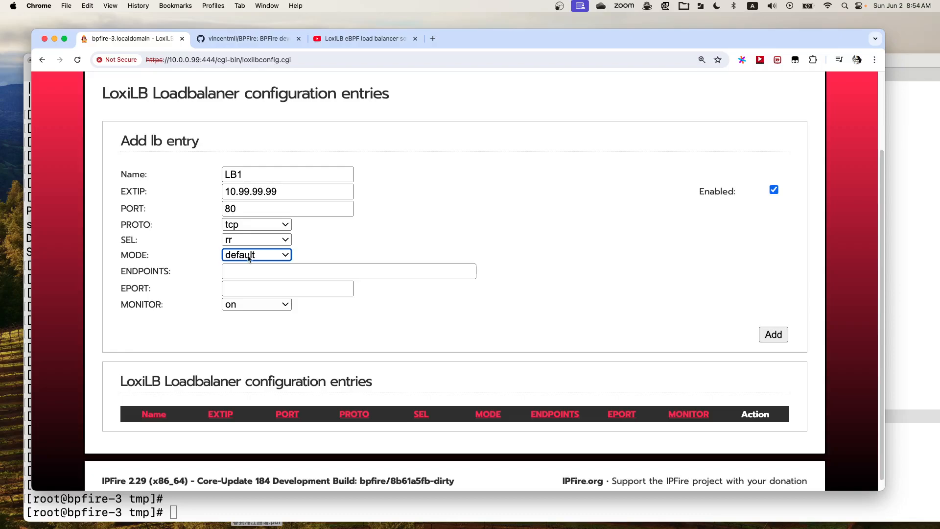
click(348, 271)
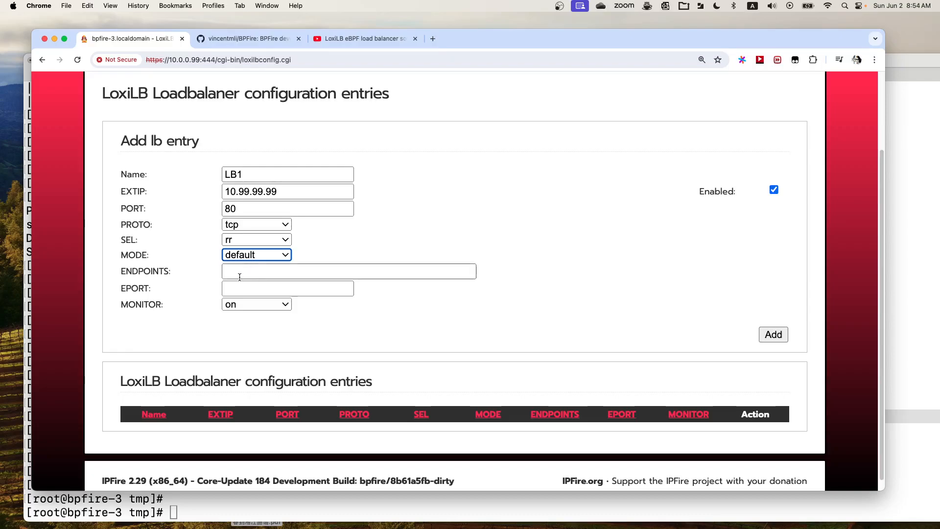
click(349, 271)
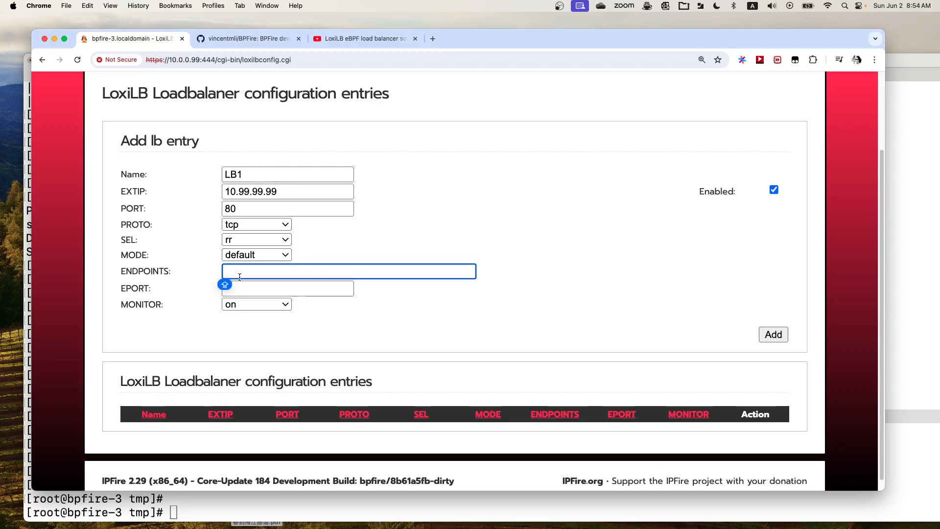
Enter endpoints 192.168.3.5:1|192.168.3.6:1 for LB1.
text(1)
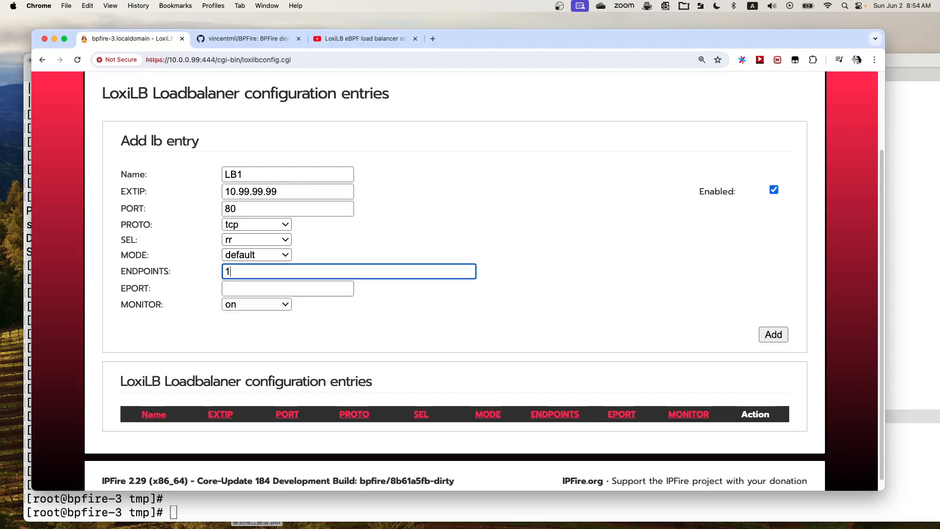
text(92.168.3.5)
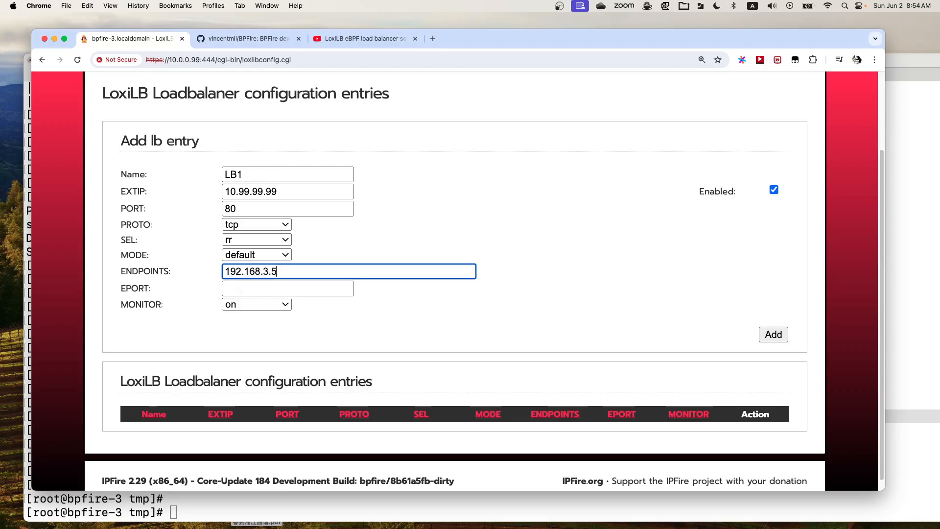
text(:1)
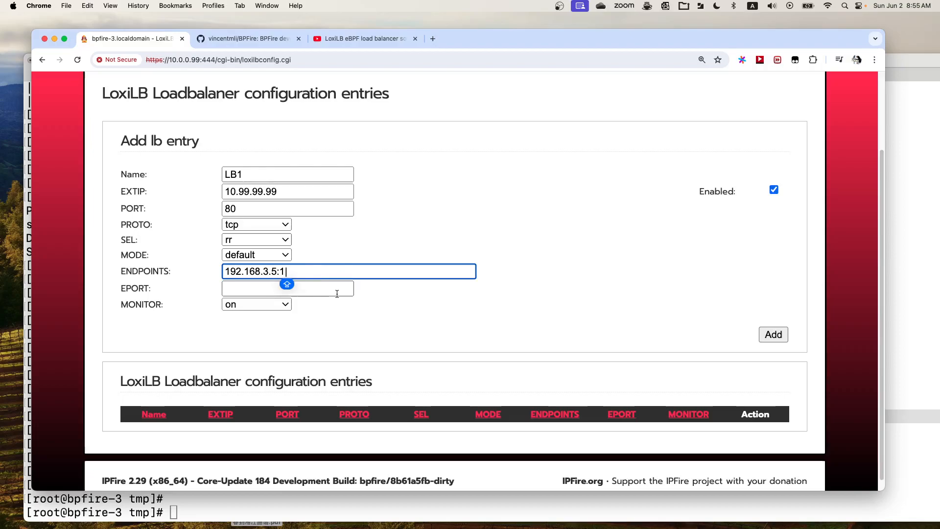
text(|192.168)
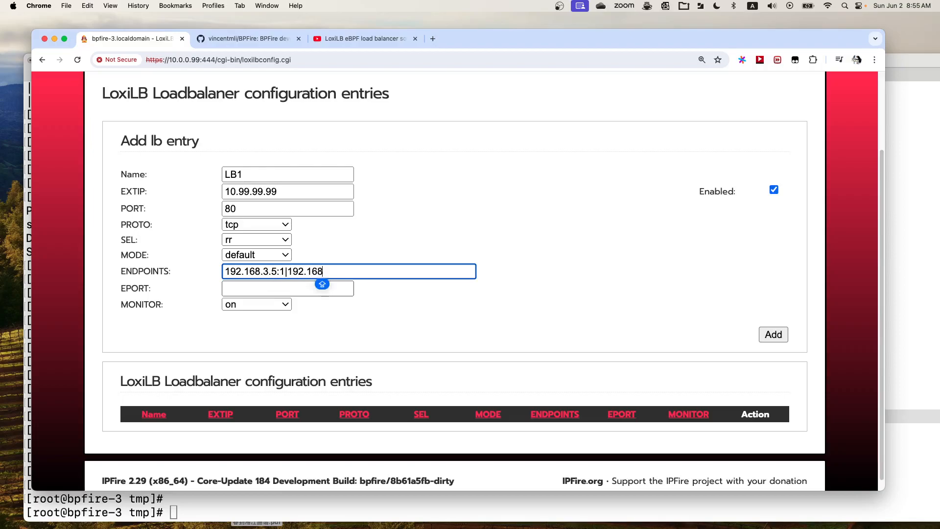
text(.3)
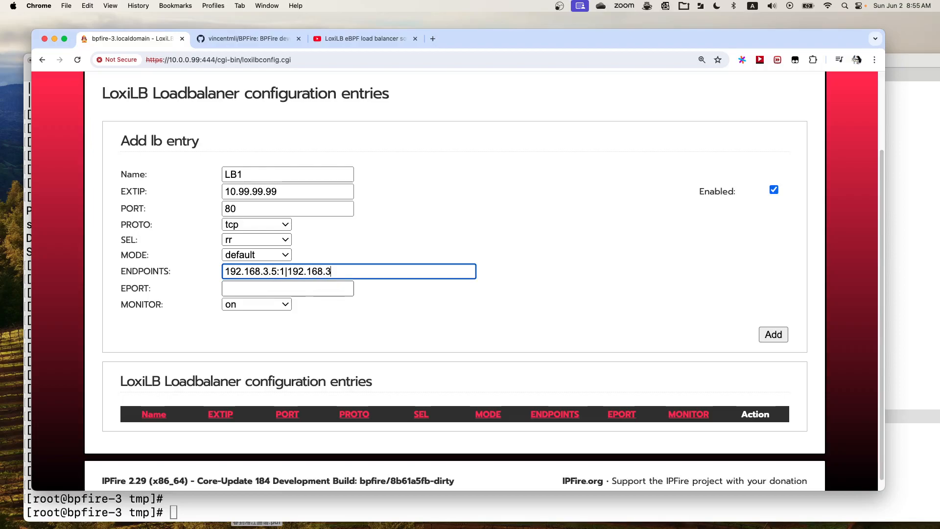
text(6)
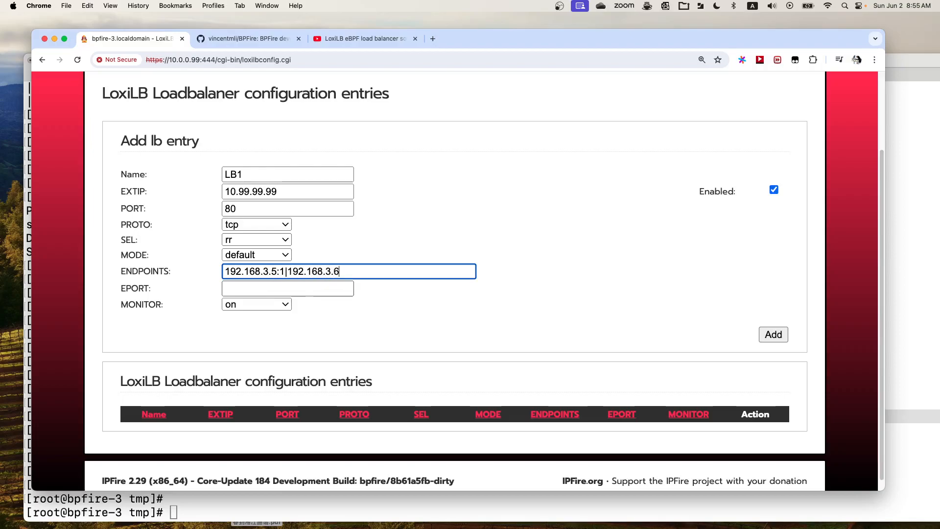
text(:1)
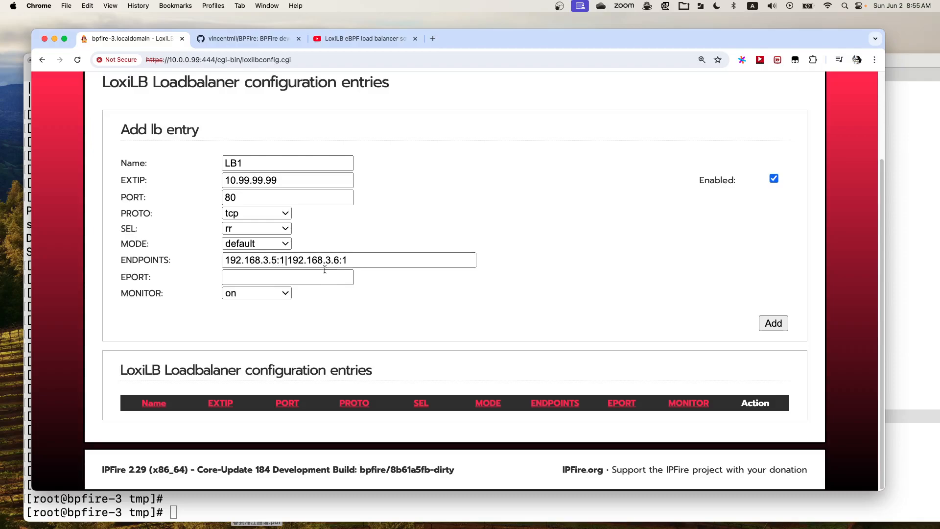
Set endpoint port 80 and turn health monitoring off for LB1.
click(286, 276)
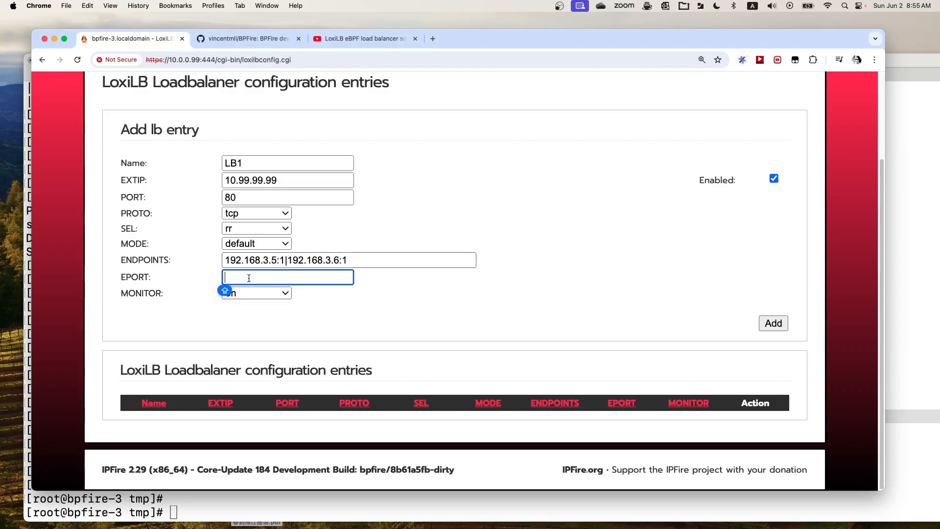
text(8)
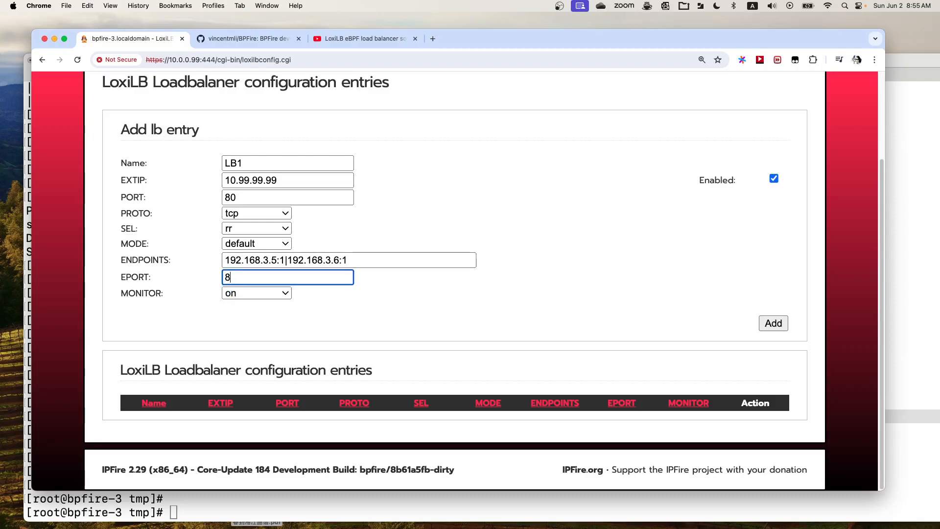
text(0)
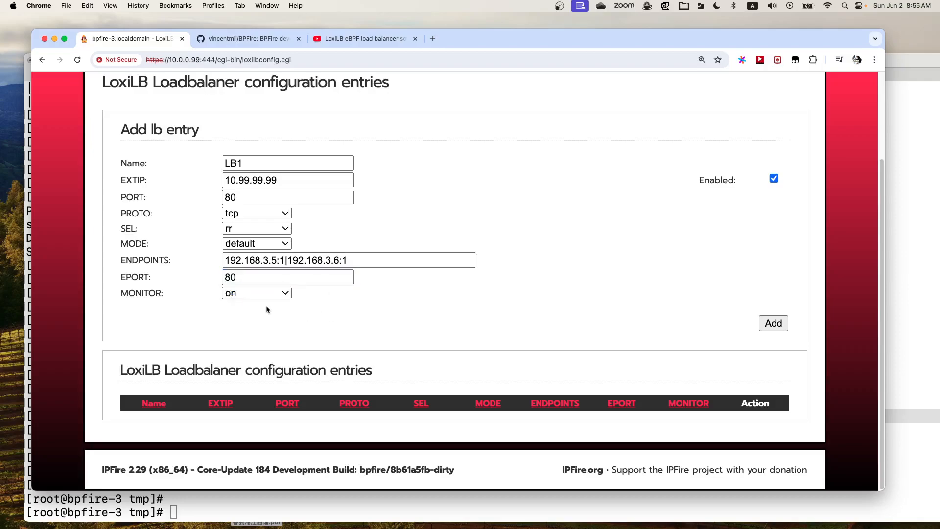
click(256, 293)
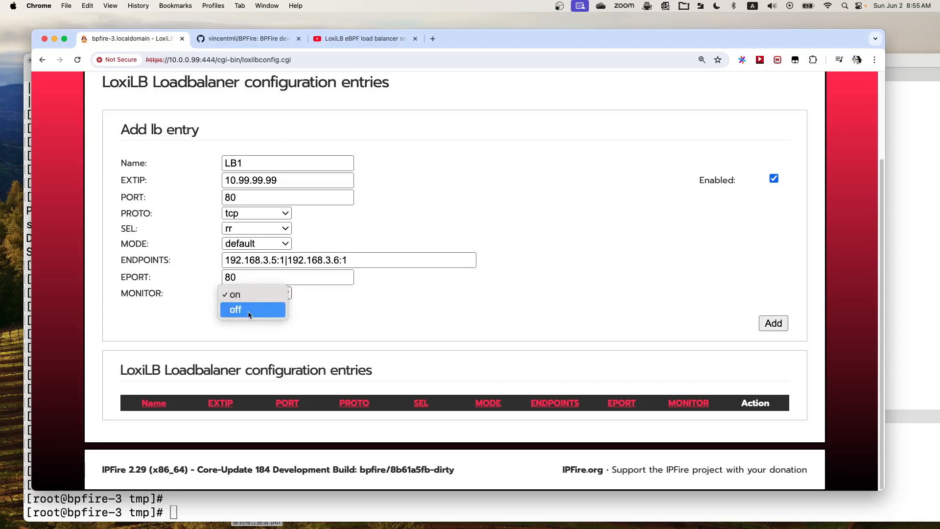
click(235, 310)
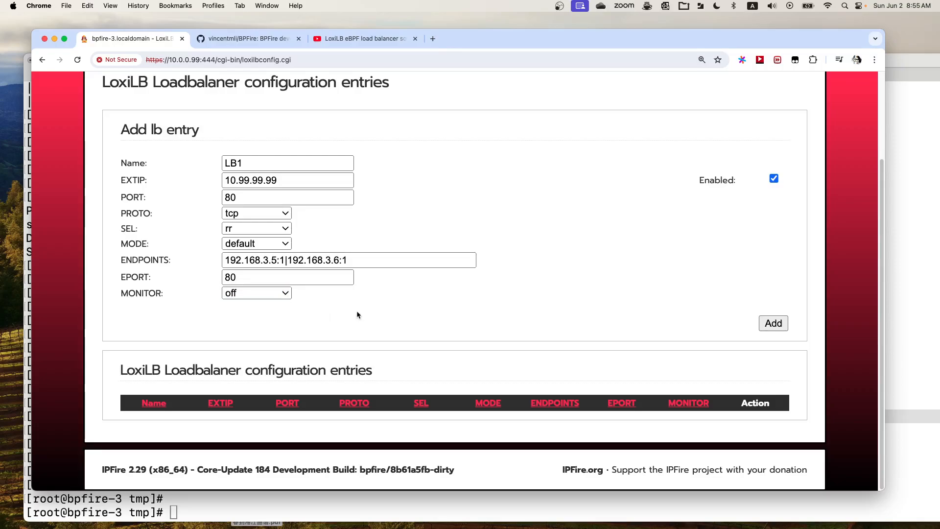
mouse_move(512, 283)
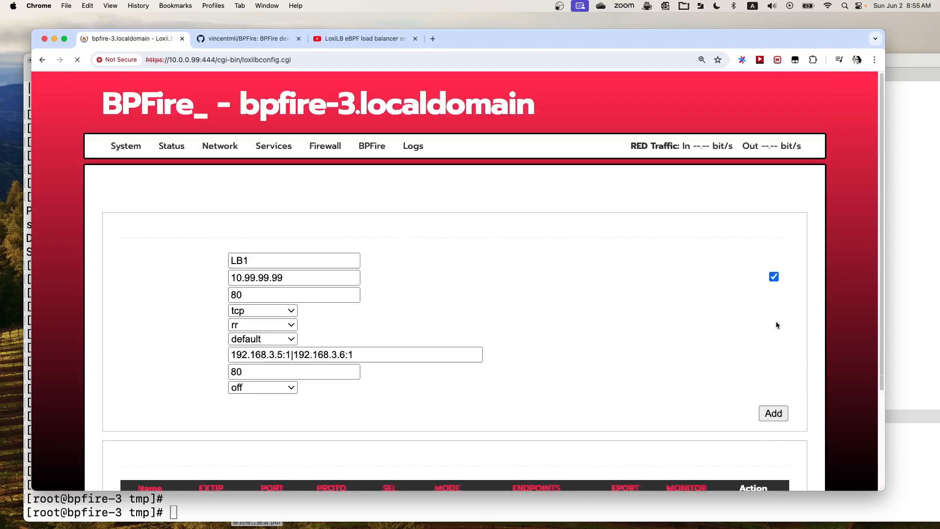
Add LB1 to the configuration entries and bring the Terminal forward.
scroll(down, 3)
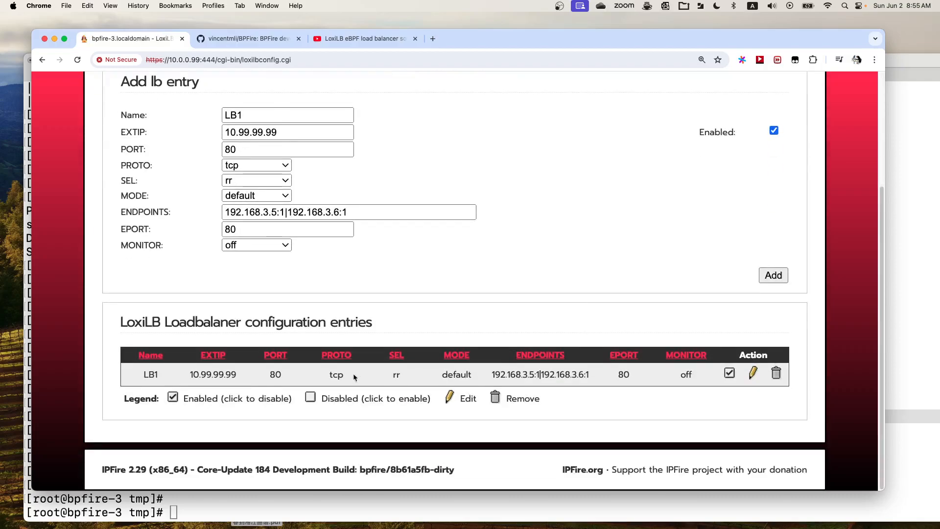
double_click(212, 374)
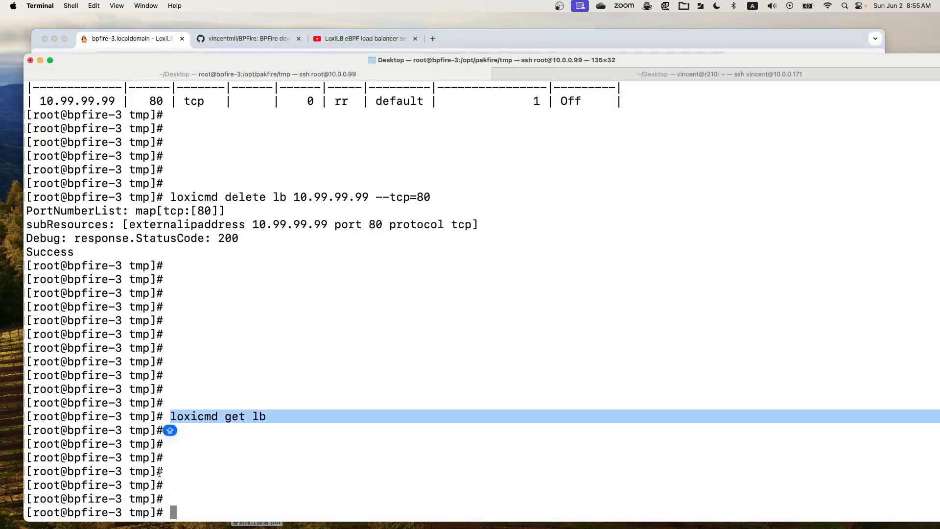
List LoxiLB rules with loxicmd get lb, then again in wide format with -o wide.
text(L)
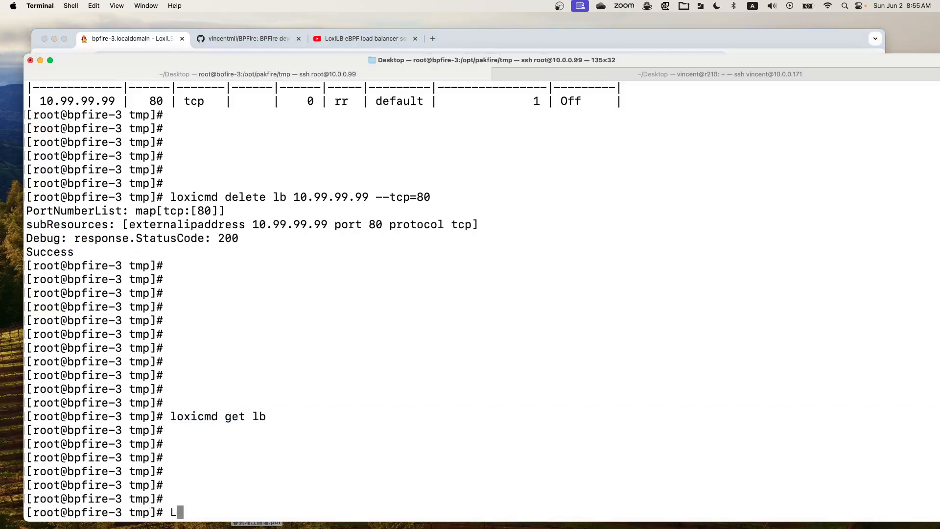
text(oxicmd get lb)
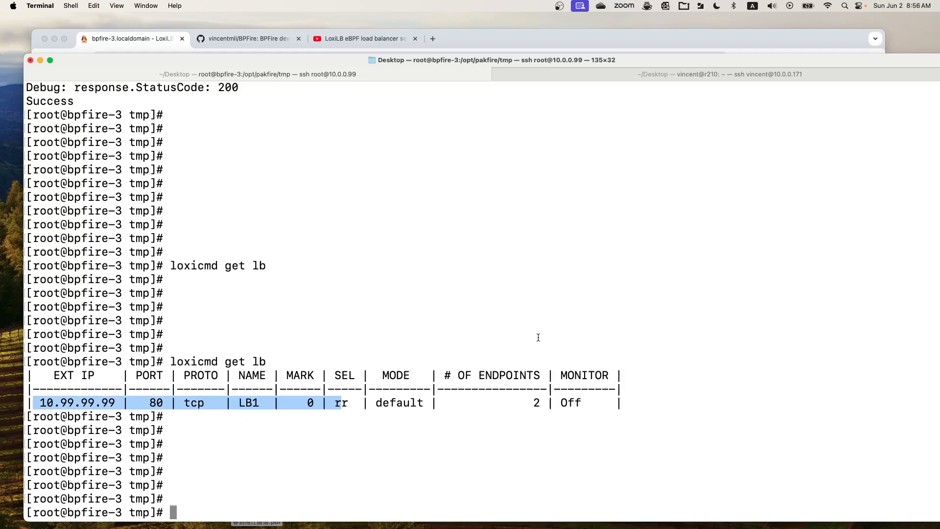
text(loxicmd get lb)
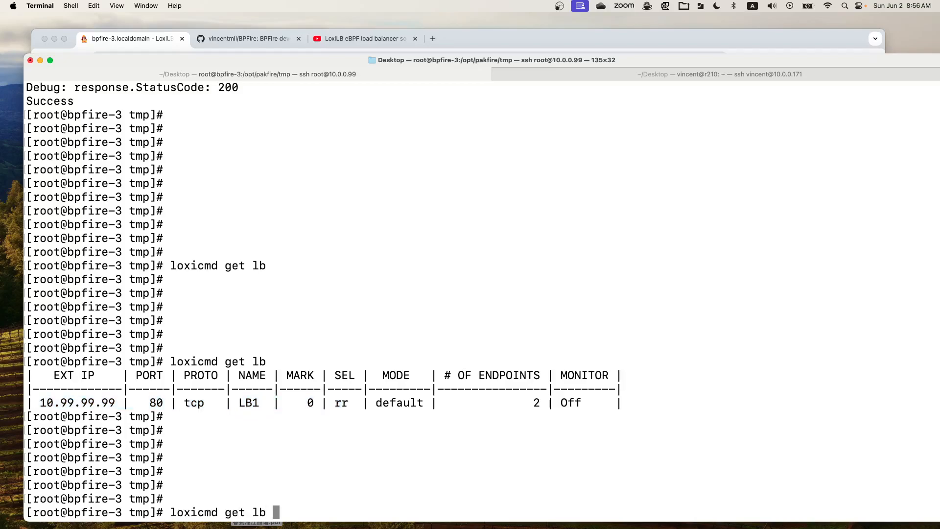
text(-o wide)
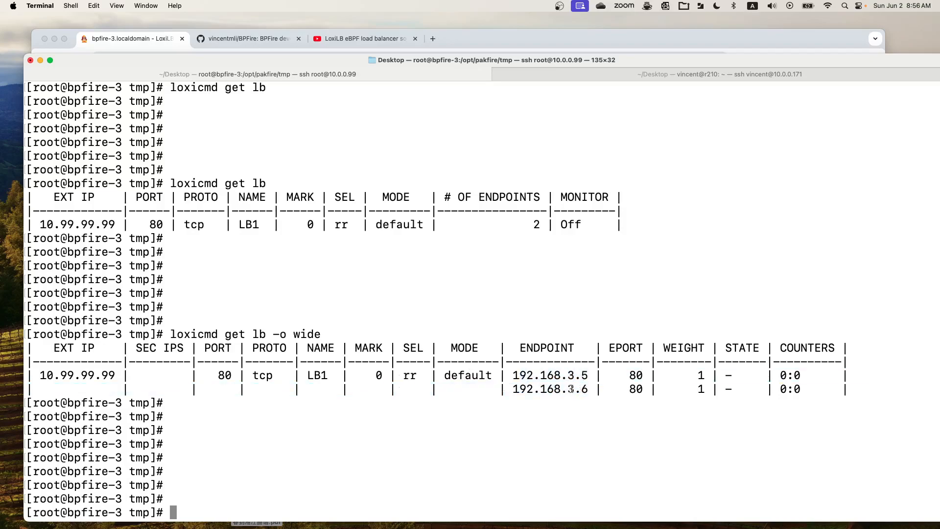
Highlight LB1's endpoints 192.168.3.5 and 192.168.3.6, then start a reverse history search.
double_click(635, 375)
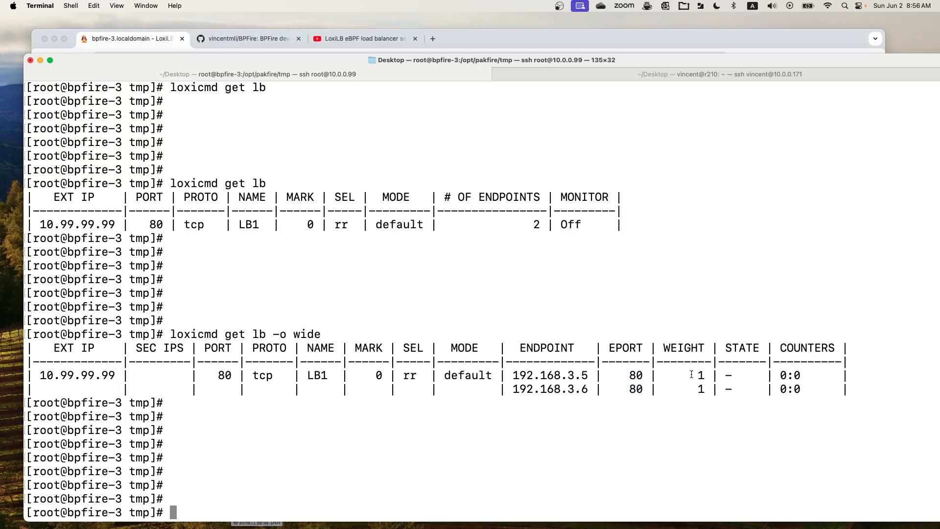
double_click(682, 347)
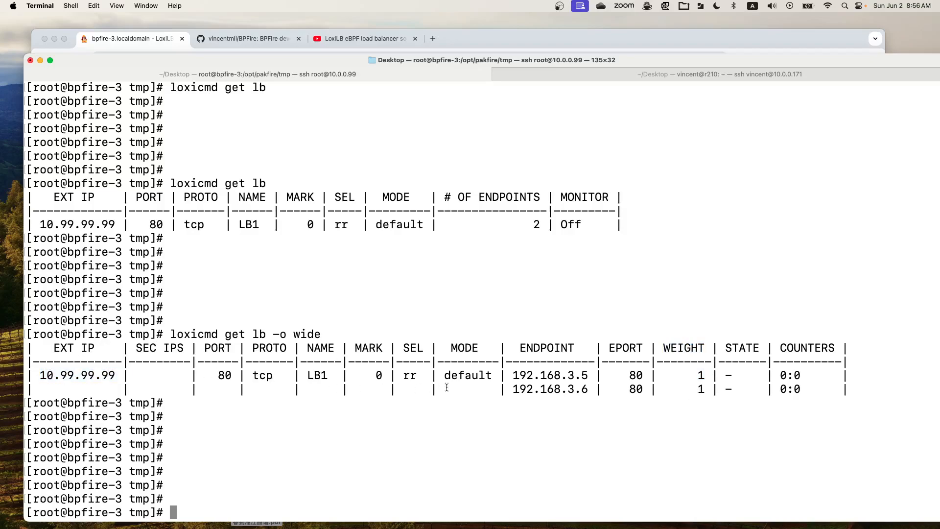
key(Ctrl+r)
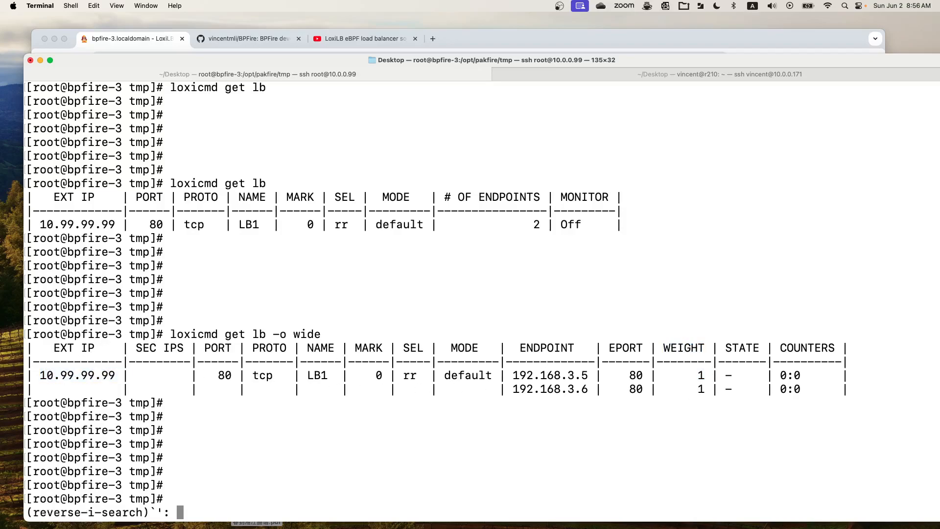
Capture port-80 SYNs with tcpdump while curling 10.99.99.99, showing hits on 192.168.3.5 then 192.168.3.6.
text(tcp)
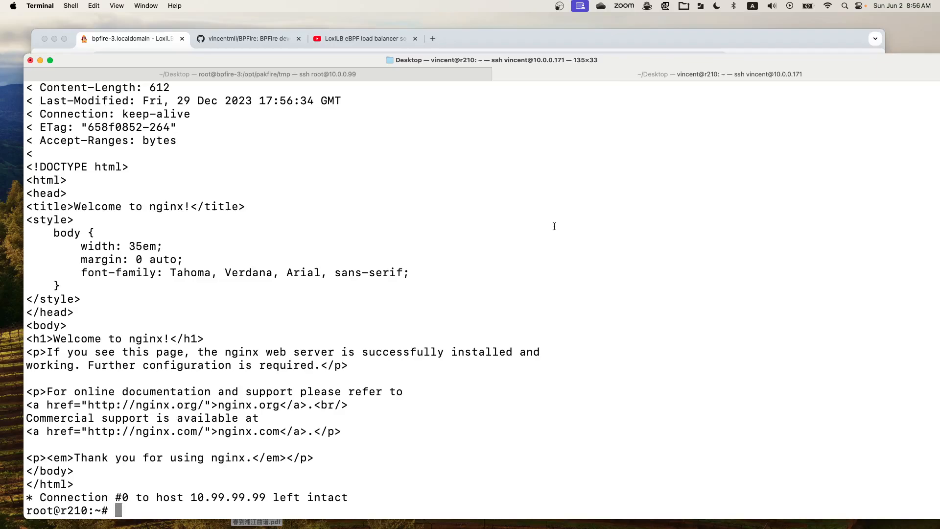
text(curl -v http://10.99.99.99)
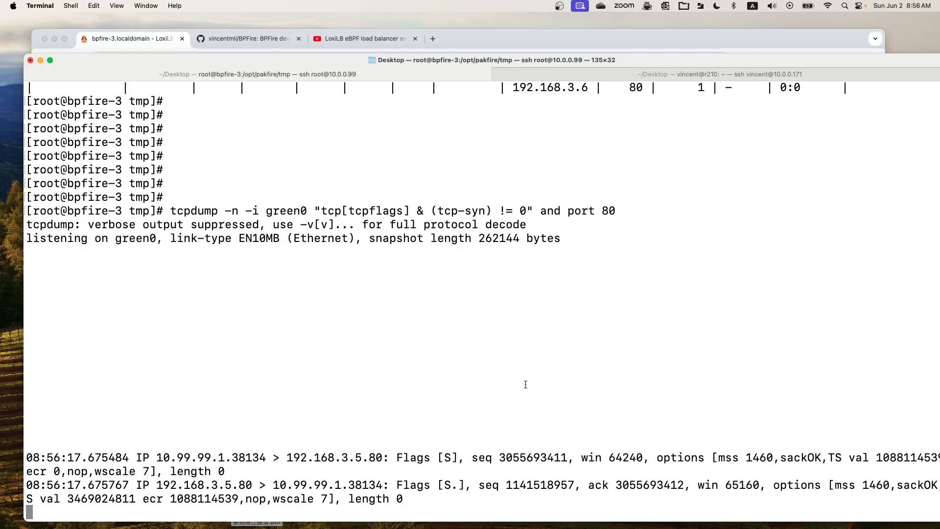
mouse_move(268, 210)
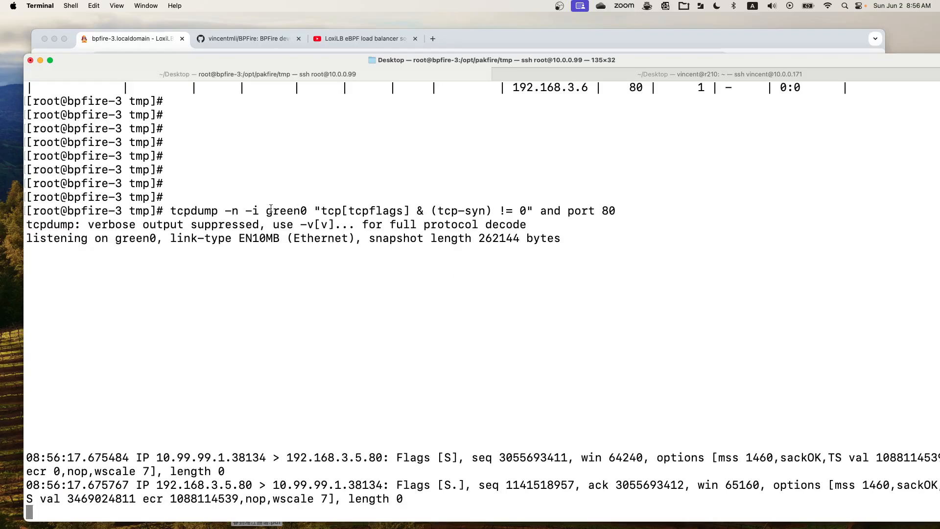
double_click(286, 211)
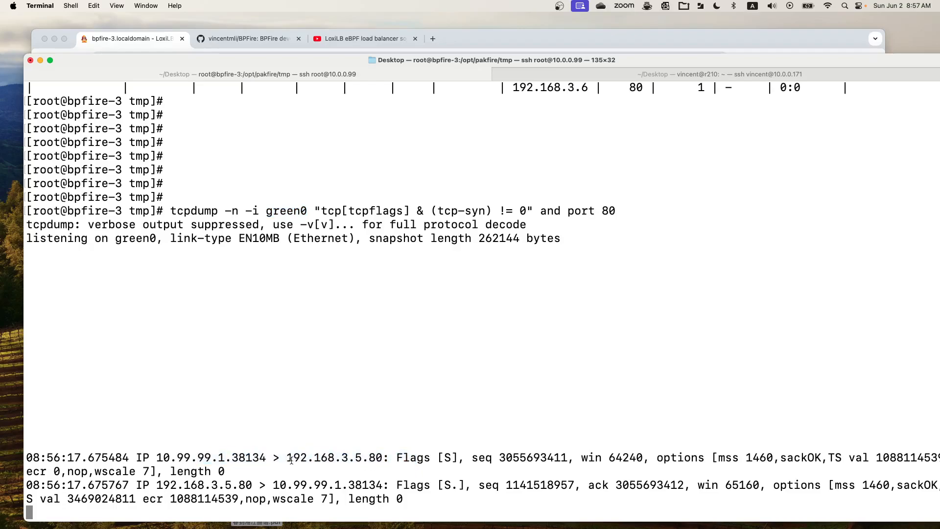
double_click(327, 457)
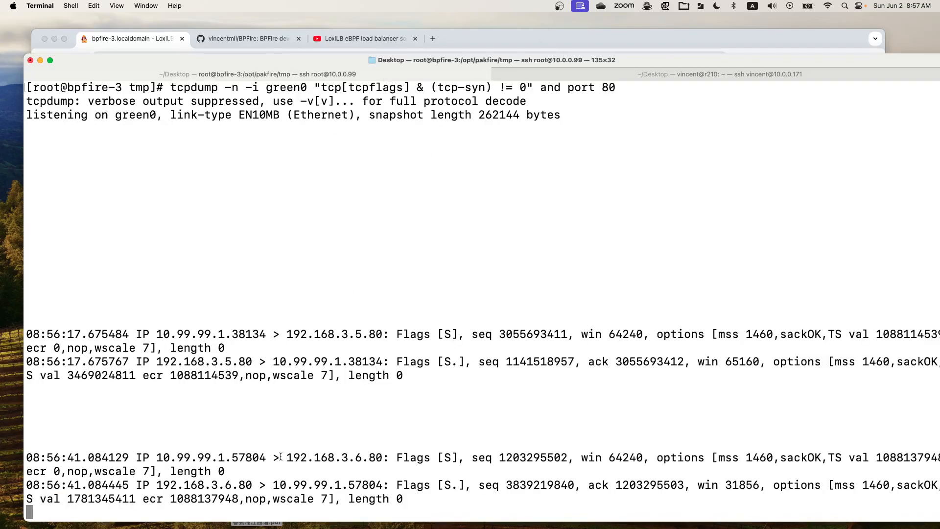
double_click(324, 457)
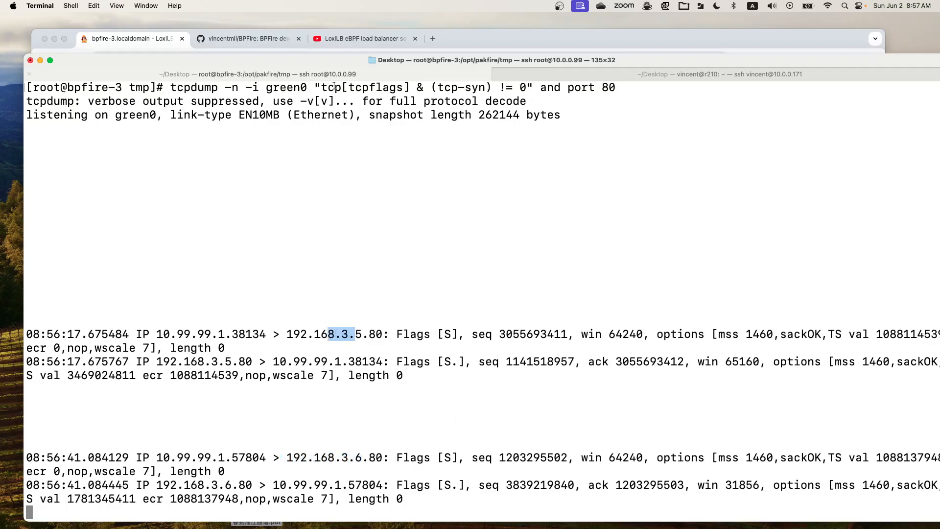
click(126, 38)
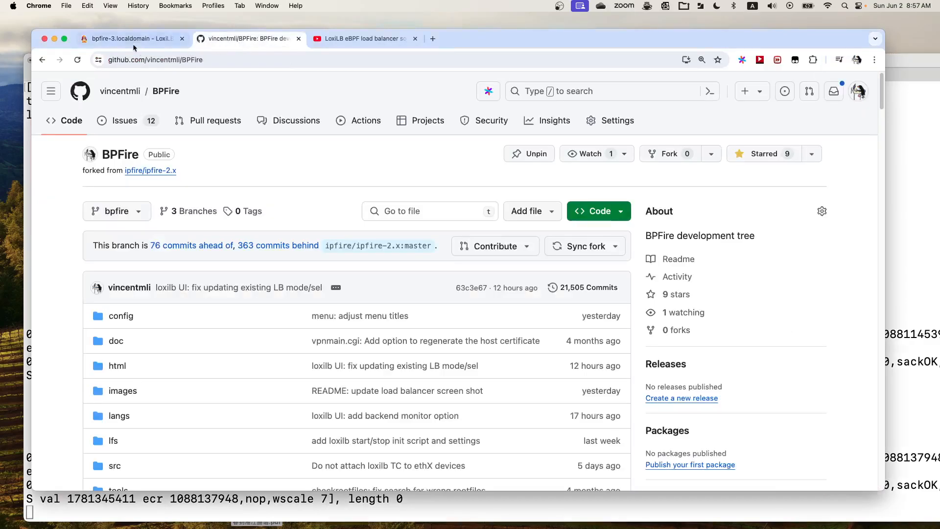
Go to the LoxiLB configuration entries table and open the LB1 row with the pencil Edit icon.
click(132, 38)
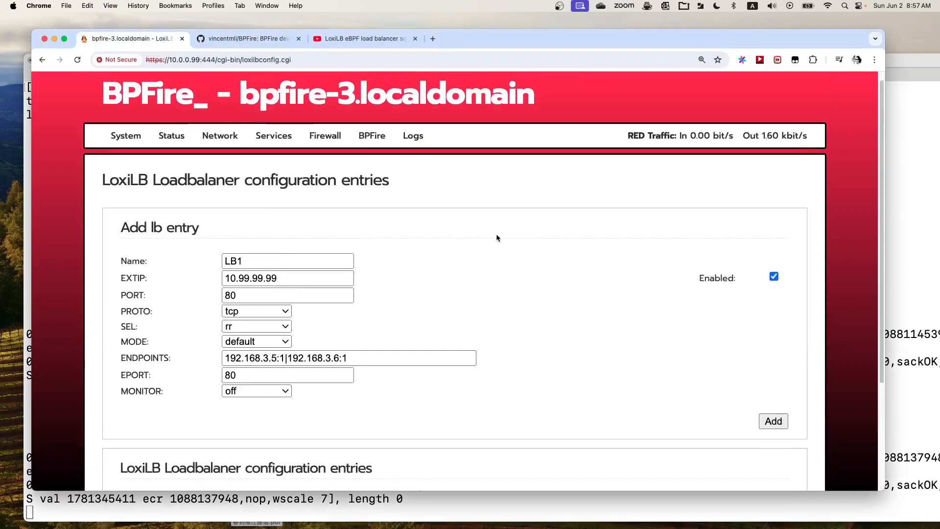
mouse_move(404, 301)
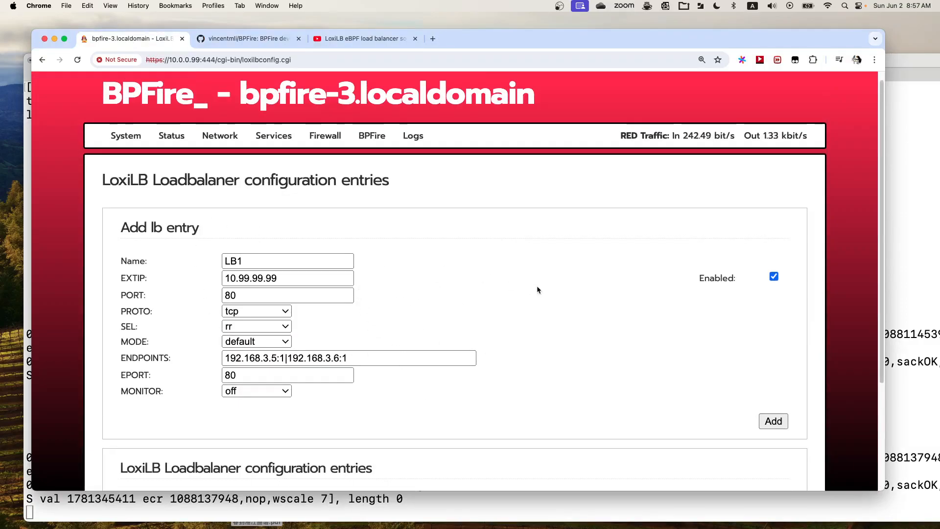
scroll(down, 3)
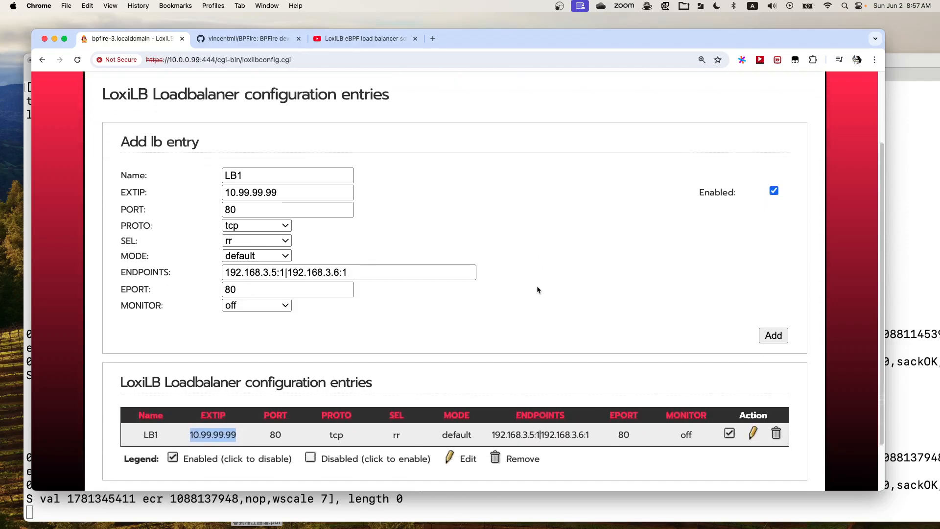
scroll(down, 3)
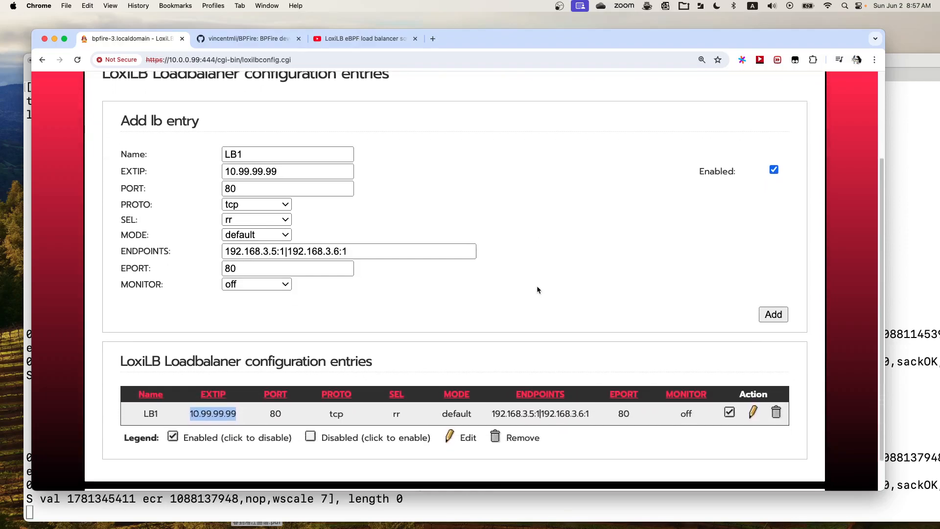
click(255, 219)
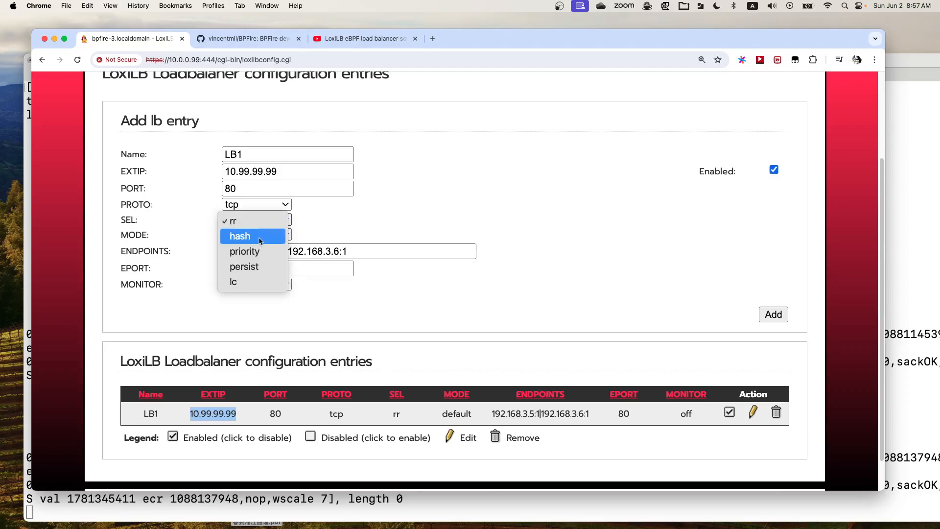
click(239, 236)
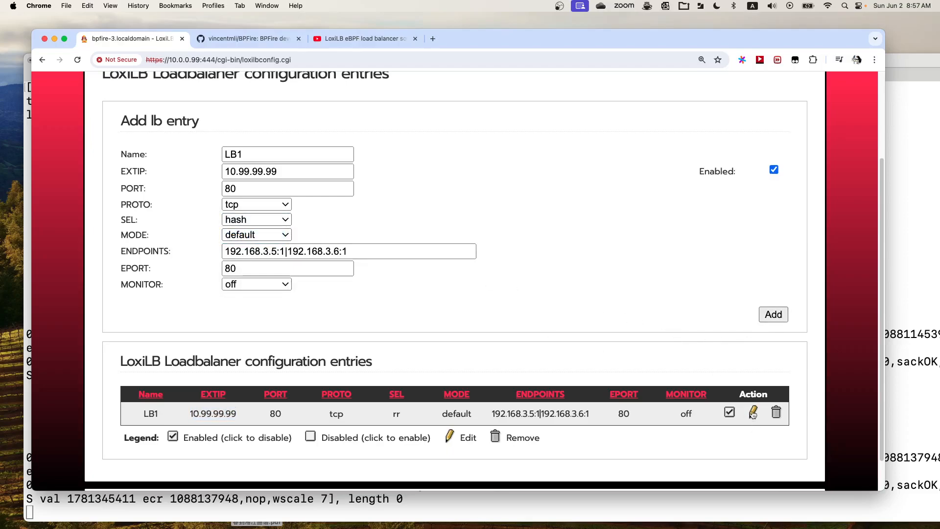
click(752, 412)
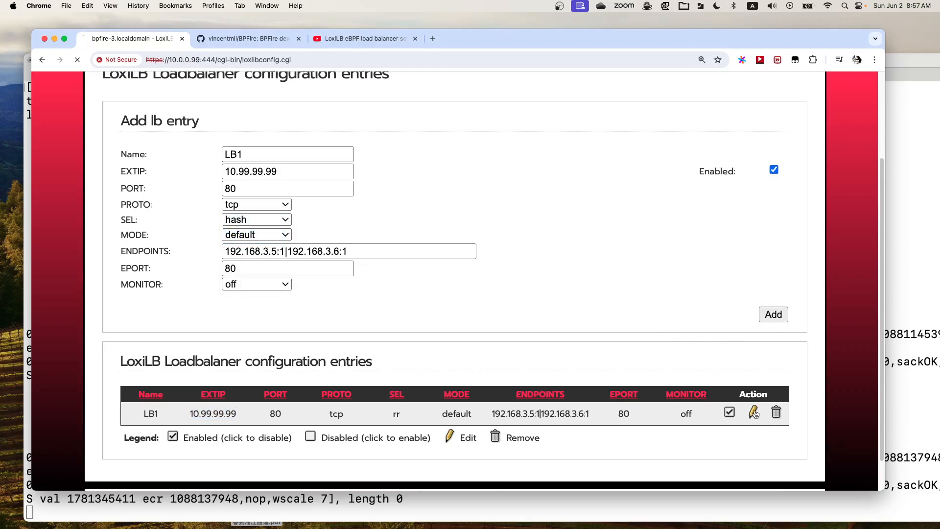
click(753, 412)
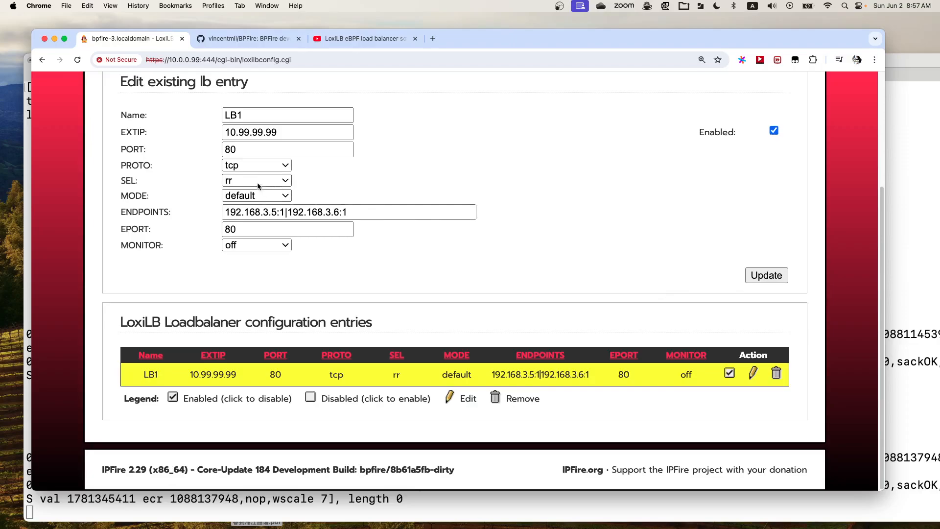
Set LB1's SEL from rr to persist and update, confirming persist in its entries row.
click(255, 180)
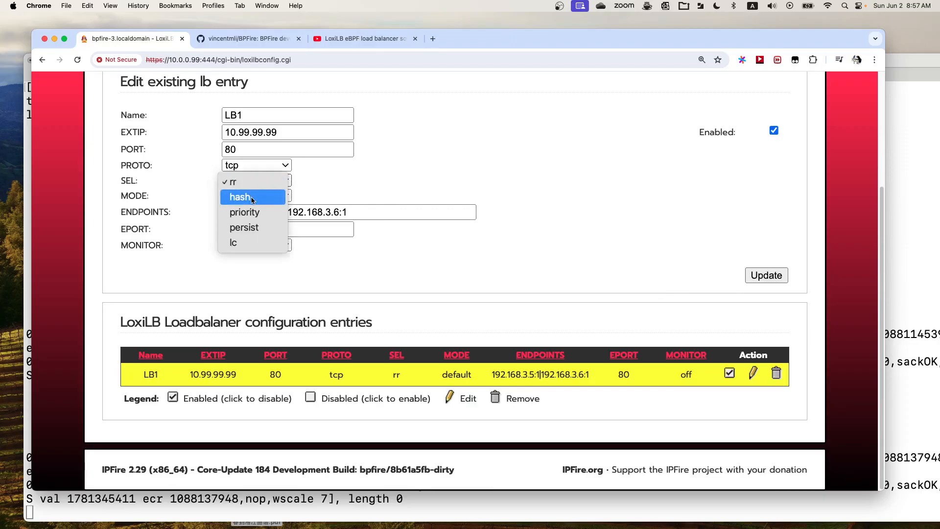
click(239, 197)
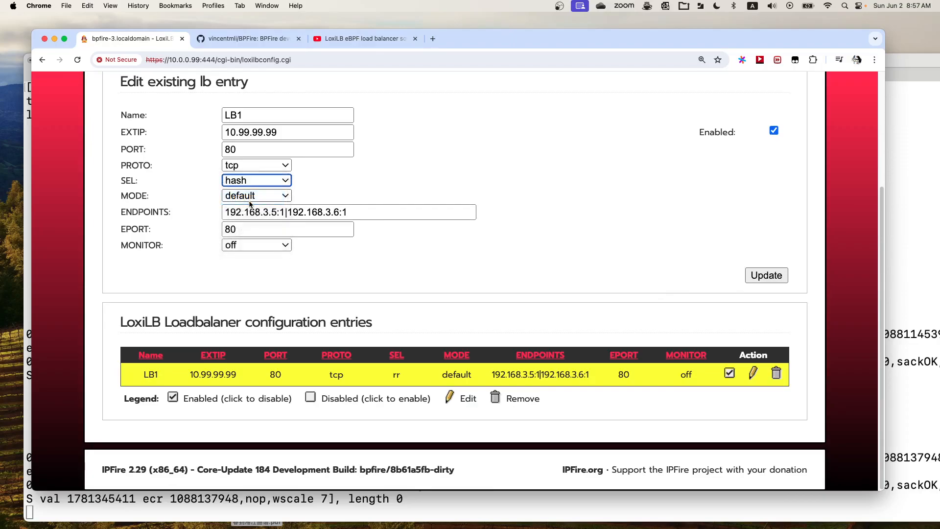
click(256, 180)
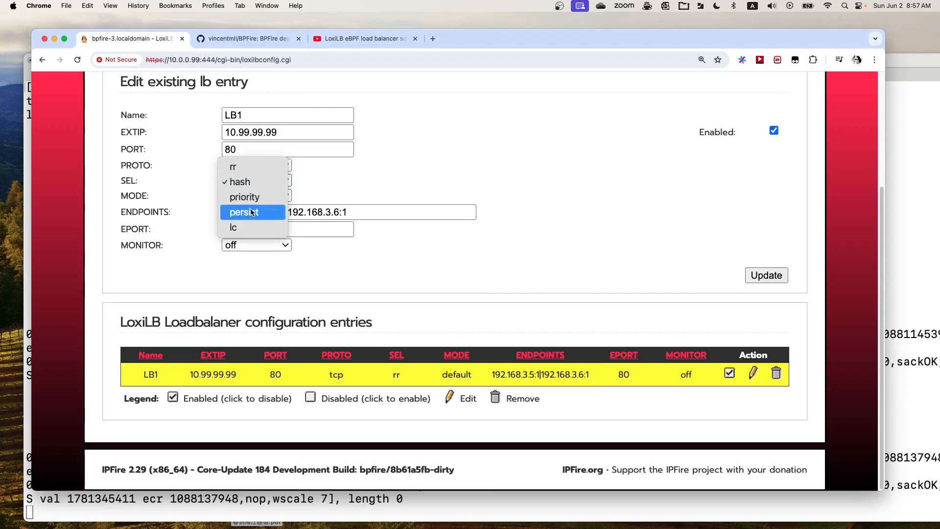
click(244, 212)
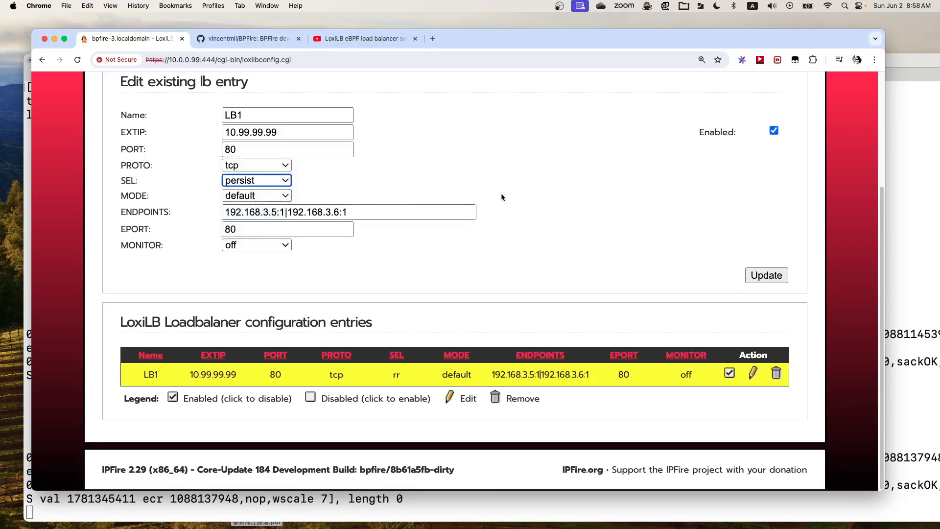
mouse_move(554, 217)
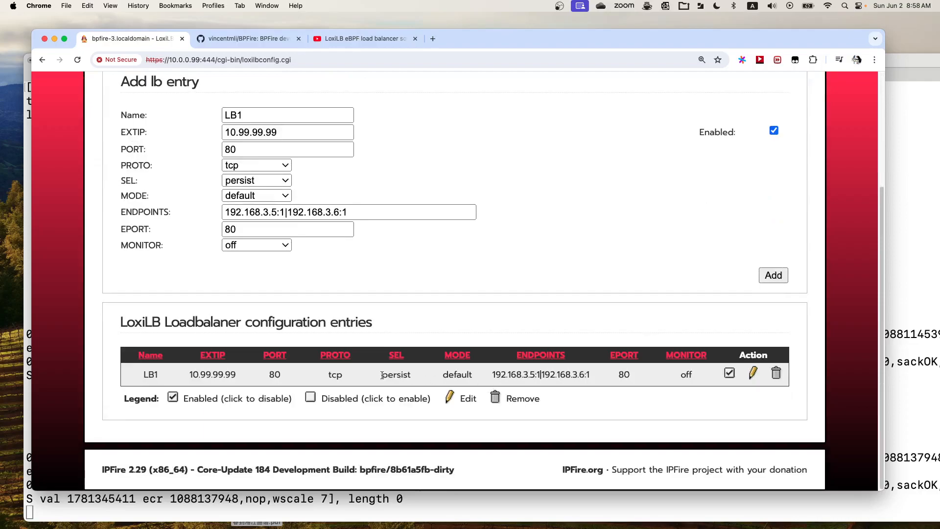
double_click(395, 373)
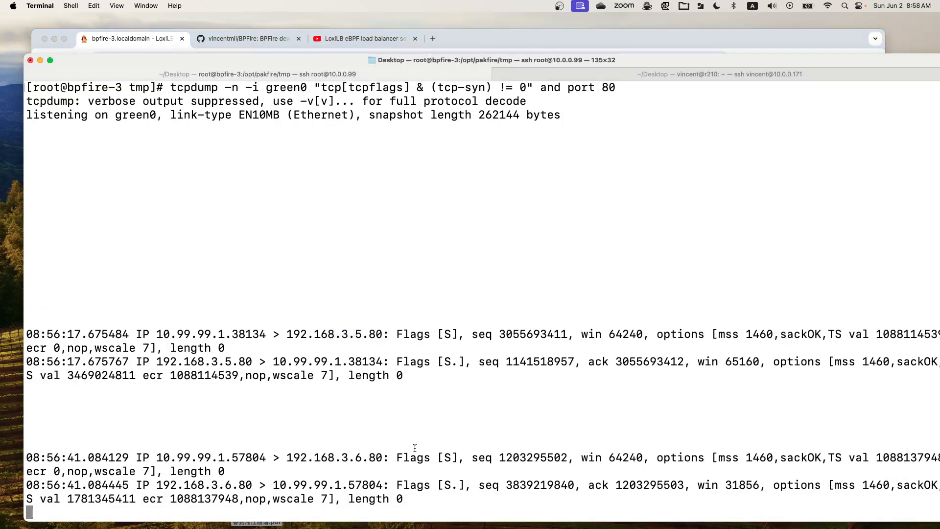
Stop tcpdump, confirm persist via loxicmd get lb -o wide, and restart the SYN capture on green0 port 80.
key(ctrl+c)
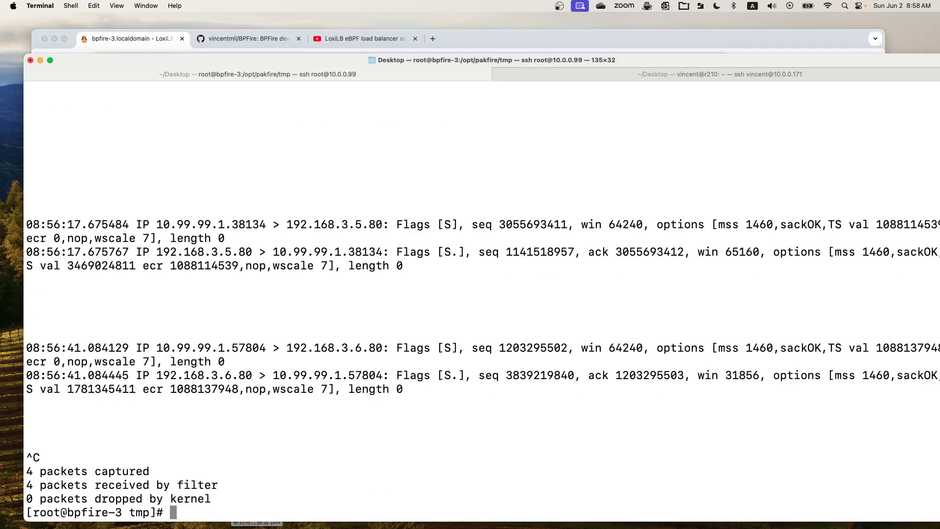
text(loxicmd get lb -o wide)
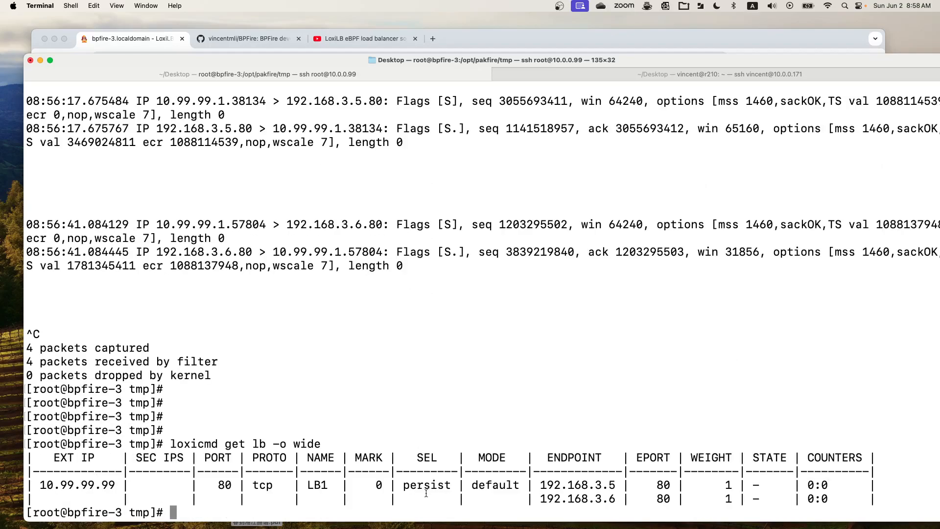
double_click(426, 485)
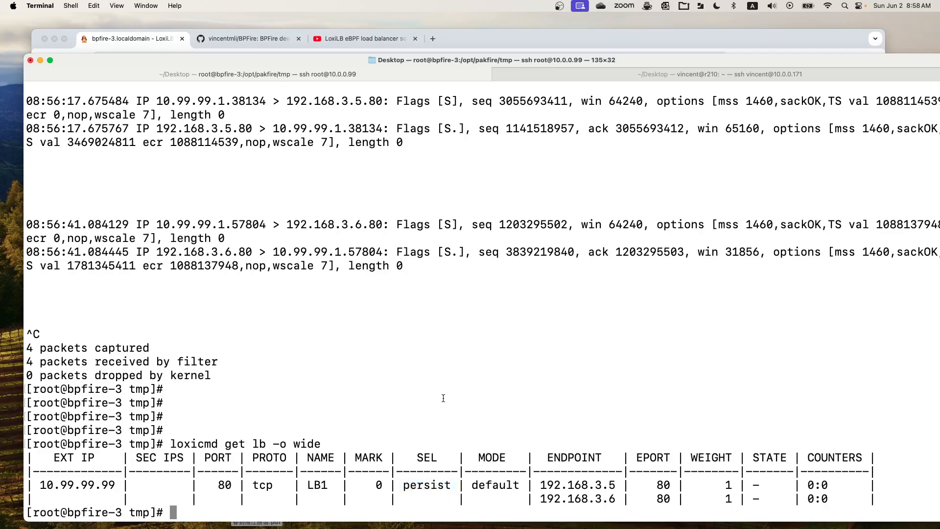
text(tcpdump -n -i green0 "tcp[tcpflags] & (tcp-syn) != 0" and port 80)
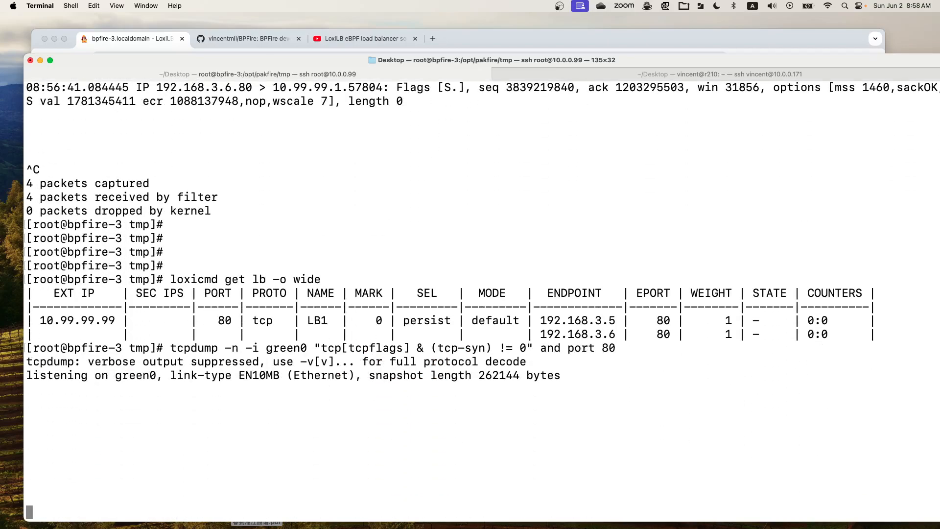
scroll(down, 3)
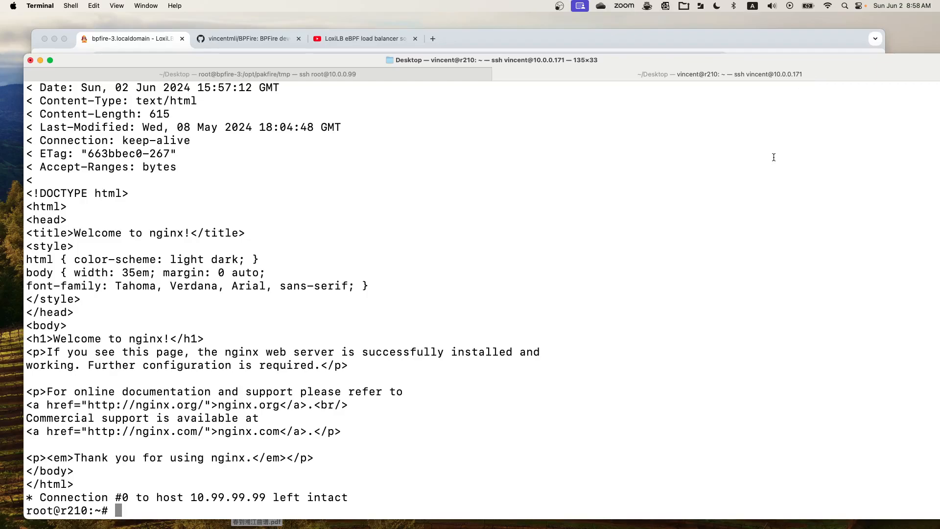
Curl 10.99.99.99 again and check the capture shows both SYNs reaching only 192.168.3.5.
text(curl -v http://10.99.99.99)
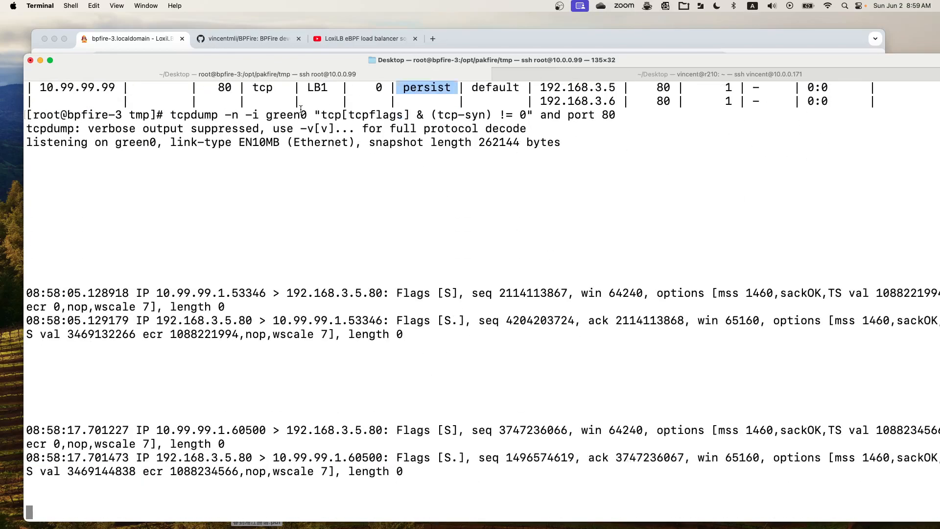
click(130, 39)
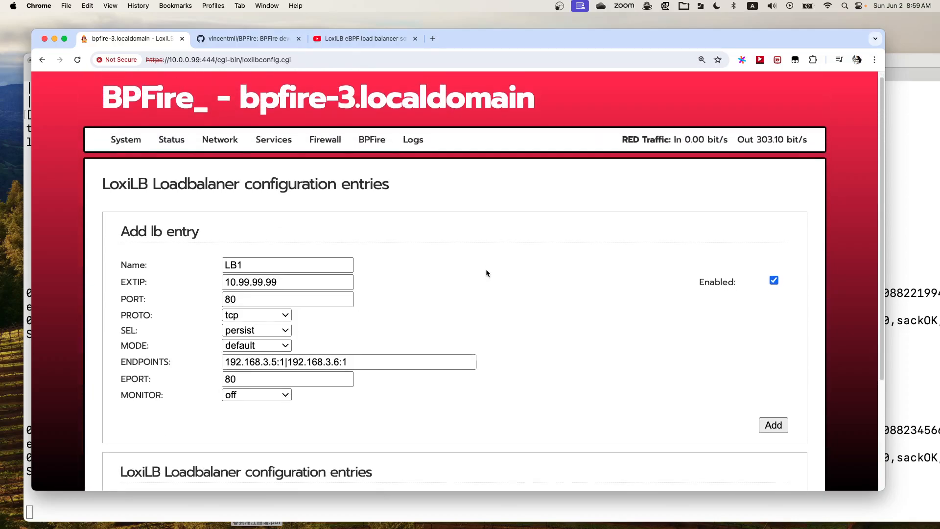
scroll(down, 3)
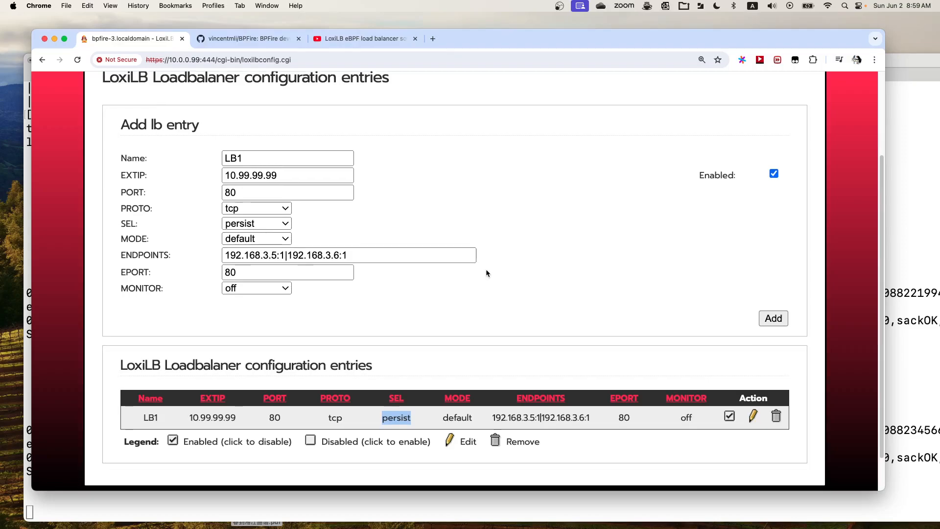